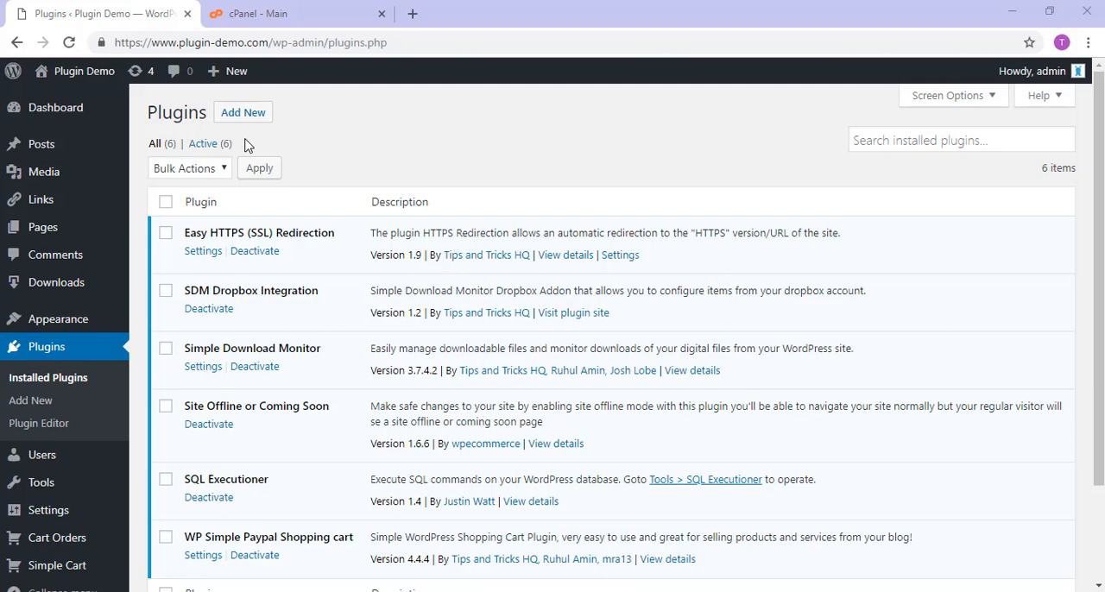
- Switch from the WordPress Plugins tab to the 'cPanel - Main' tab
click(294, 13)
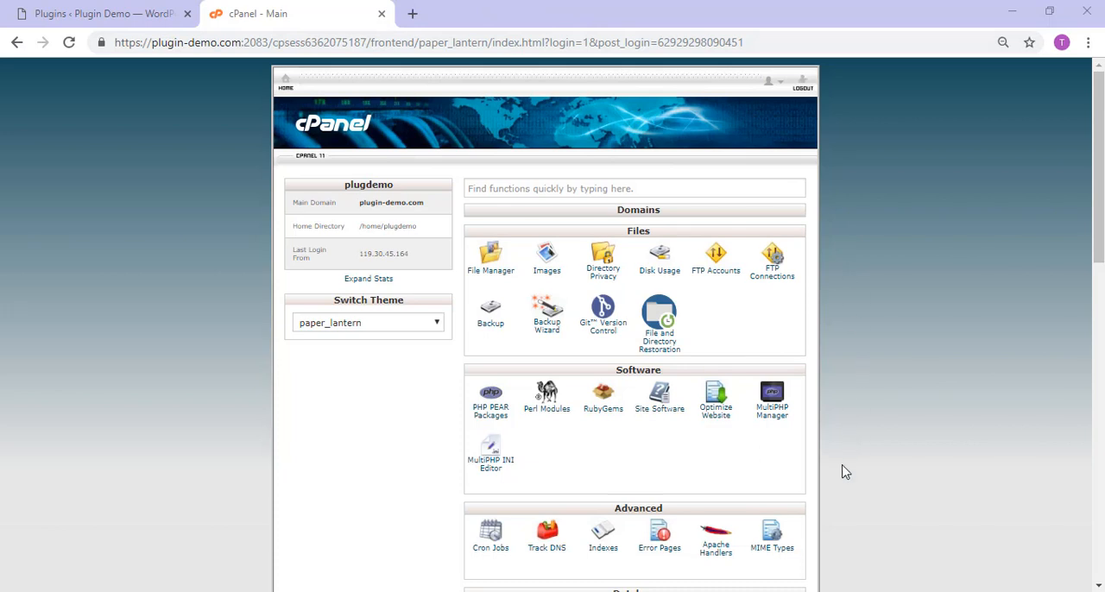
mouse_move(419, 42)
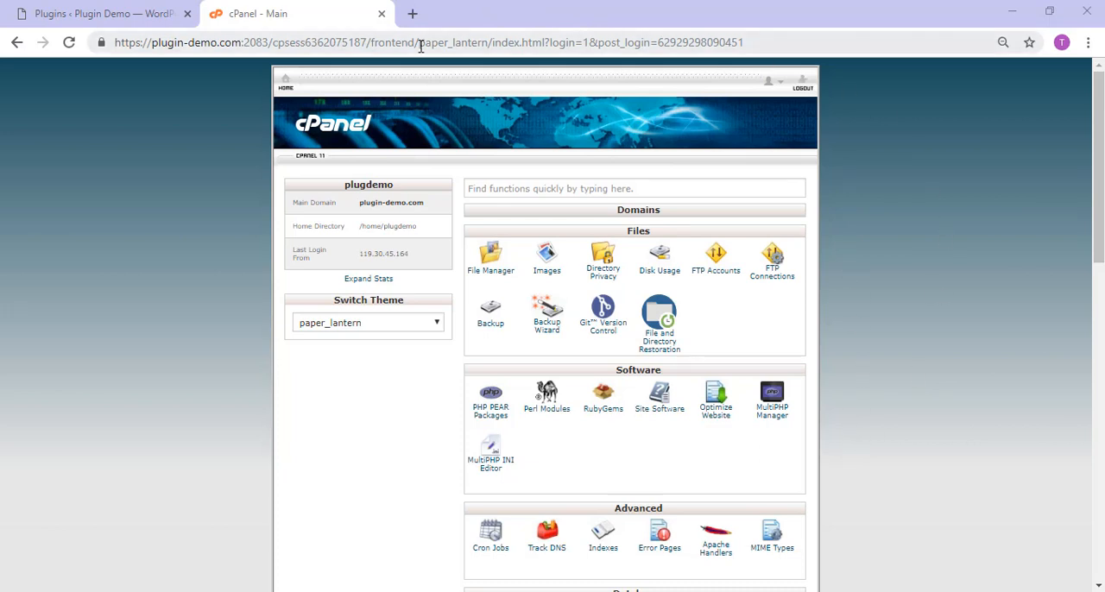
mouse_move(423, 537)
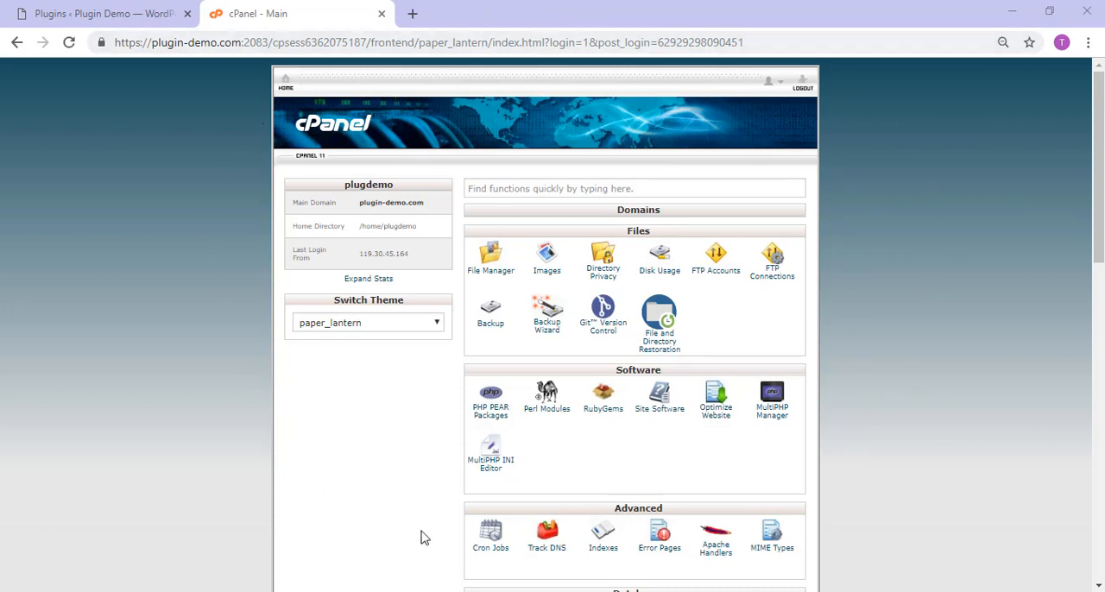
- Scroll to cPanel's Databases section and launch phpMyAdmin
scroll(down, 3)
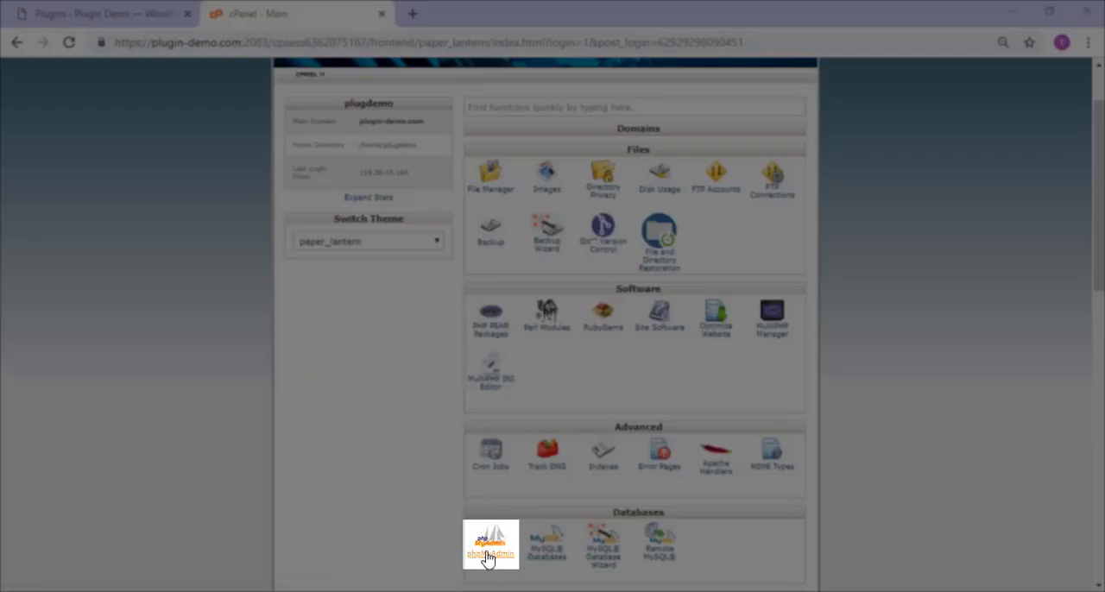
mouse_move(681, 512)
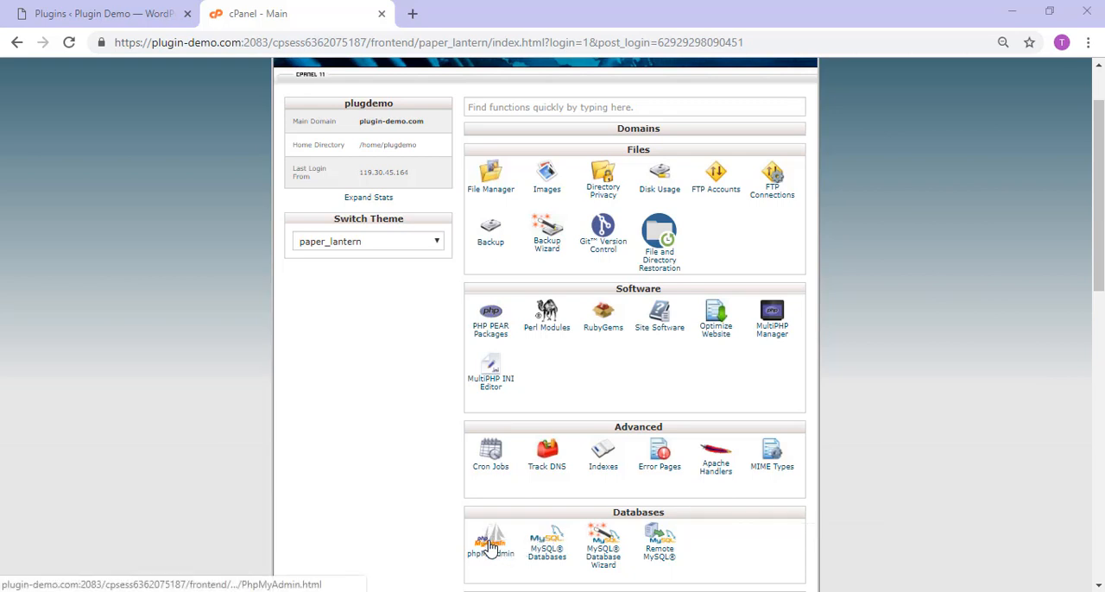
click(491, 542)
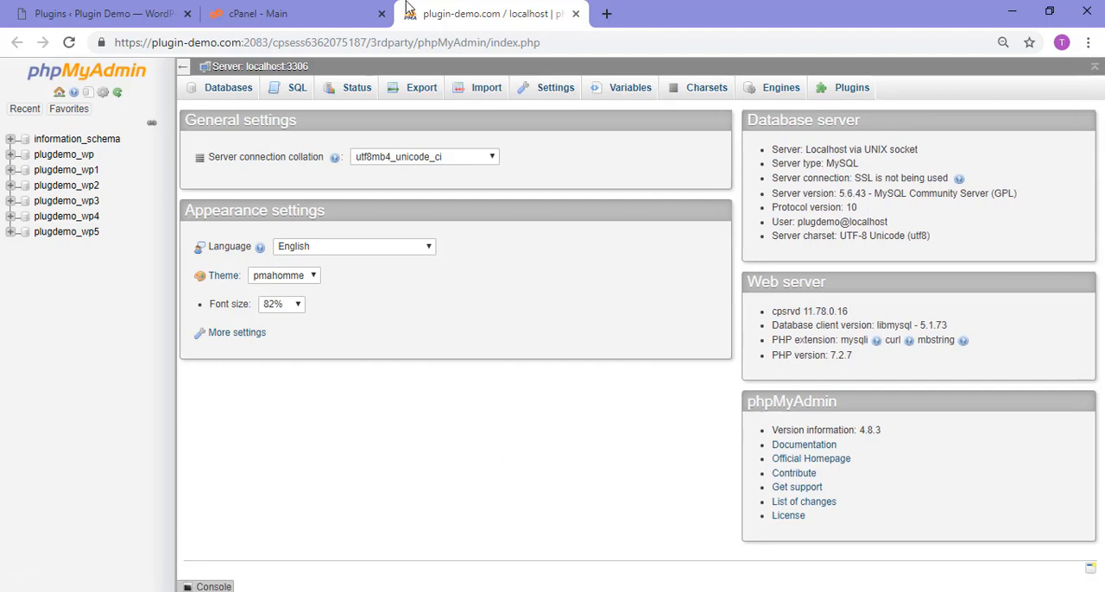
mouse_move(77, 139)
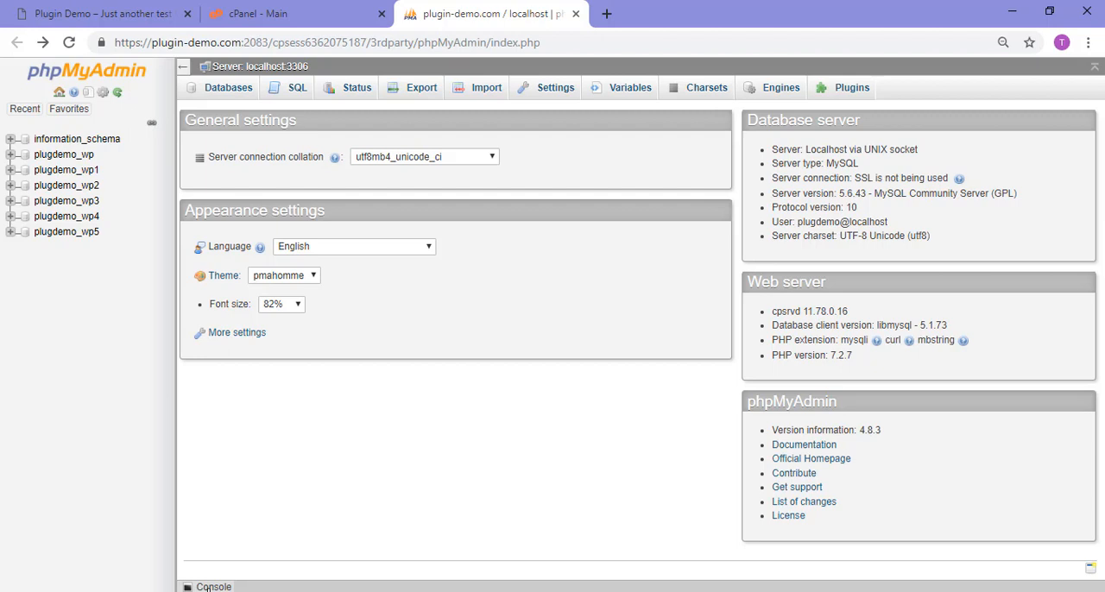
mouse_move(67, 201)
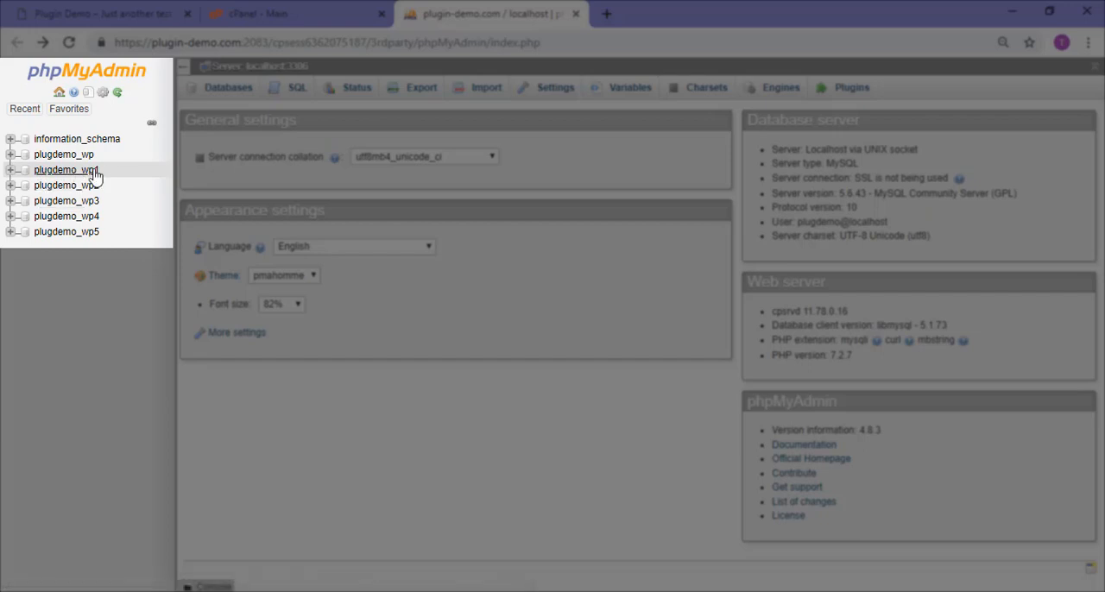
- Open the plugdemo_wp1 database from phpMyAdmin's navigation tree
click(66, 170)
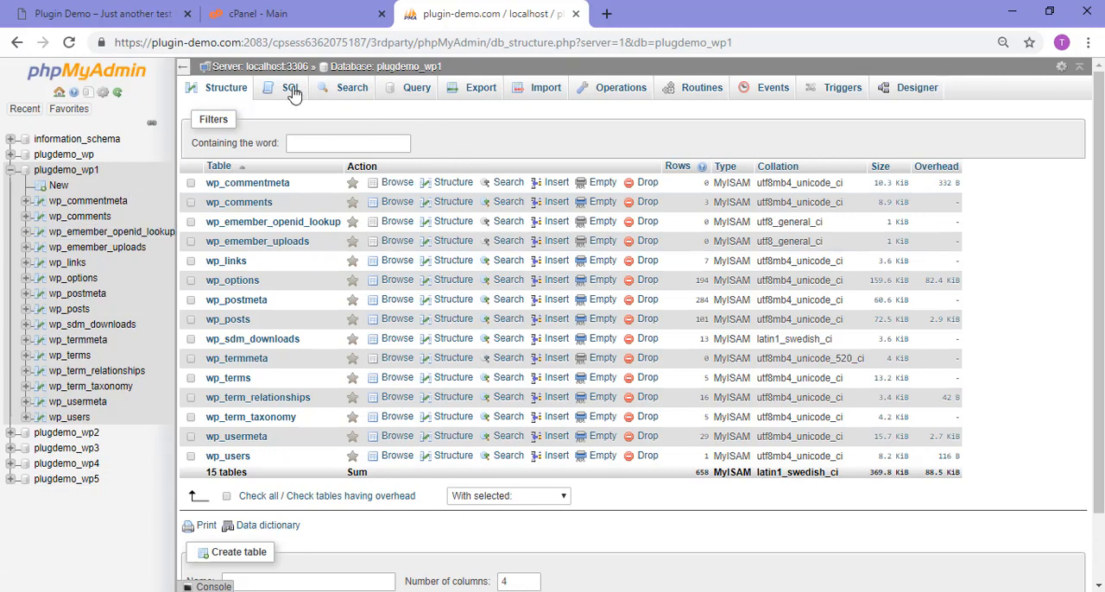
mouse_move(291, 88)
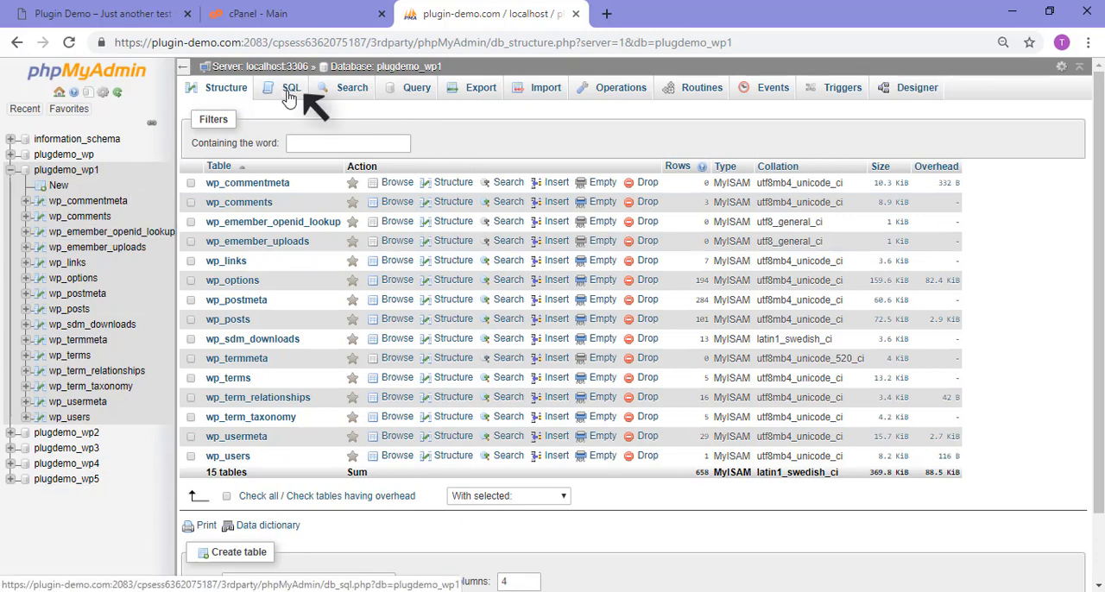
- Run SELECT * FROM wp_options WHERE option_name='active_plugins' in the SQL editor
click(291, 88)
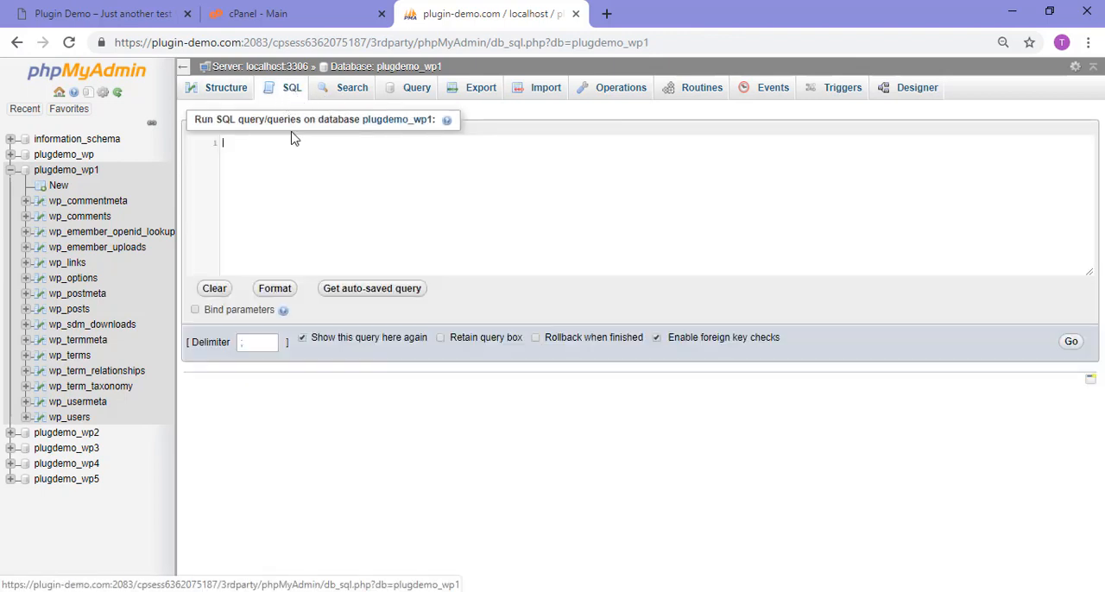
mouse_move(292, 173)
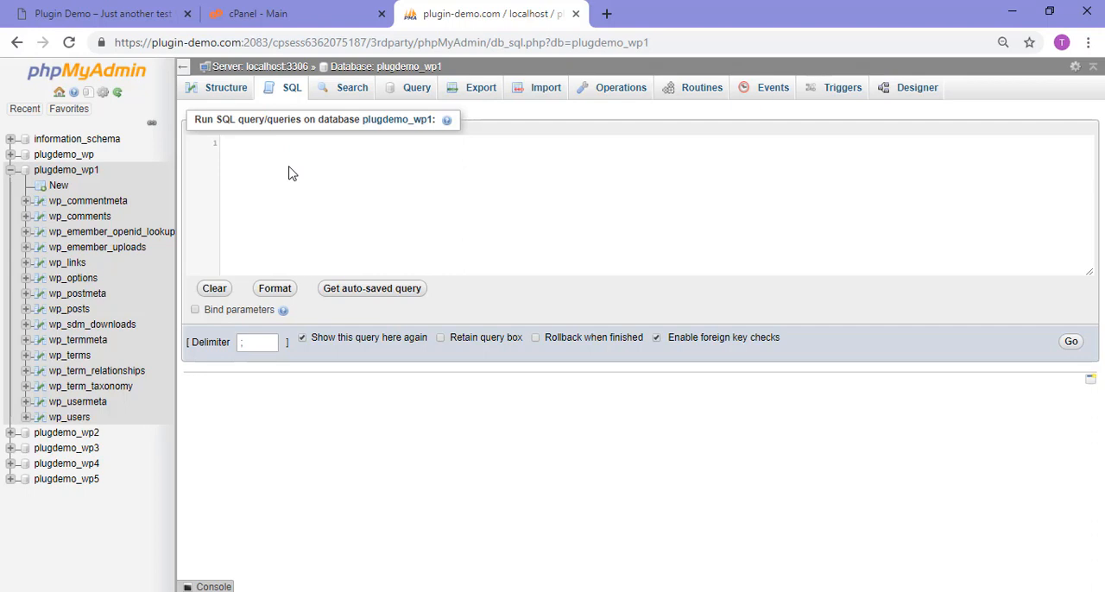
text(SELECT *FROM wp_options WHERE option_name ='active_plugins';)
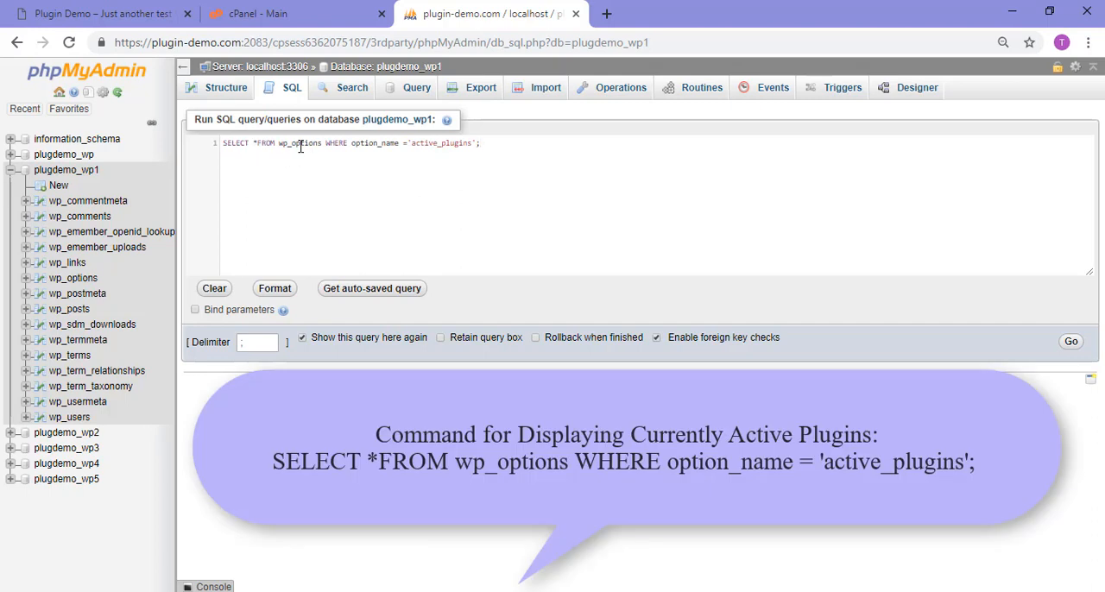
mouse_move(367, 142)
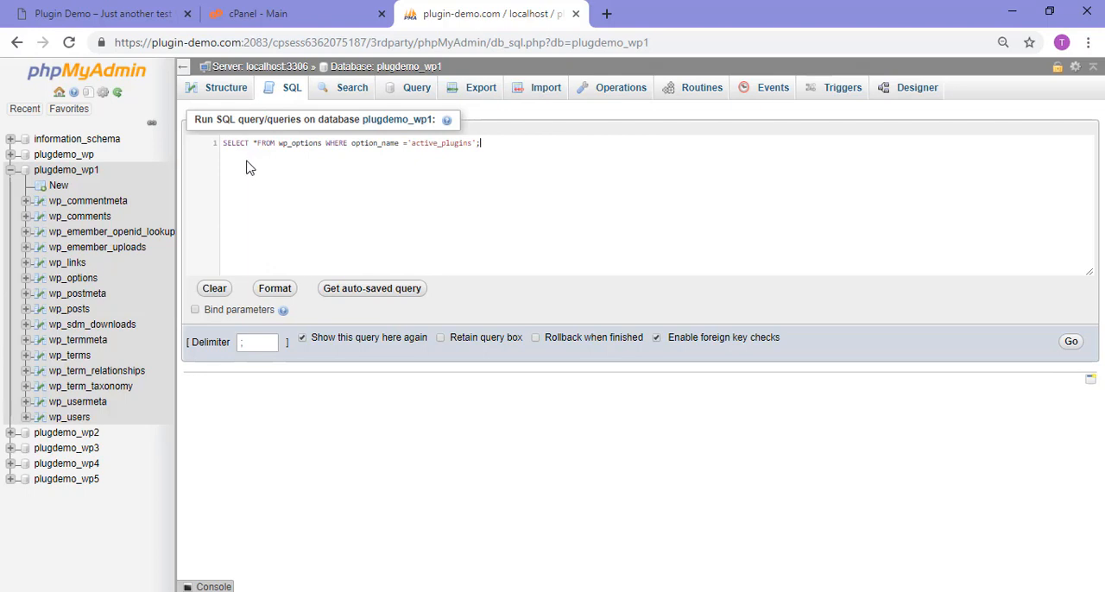
mouse_move(1035, 365)
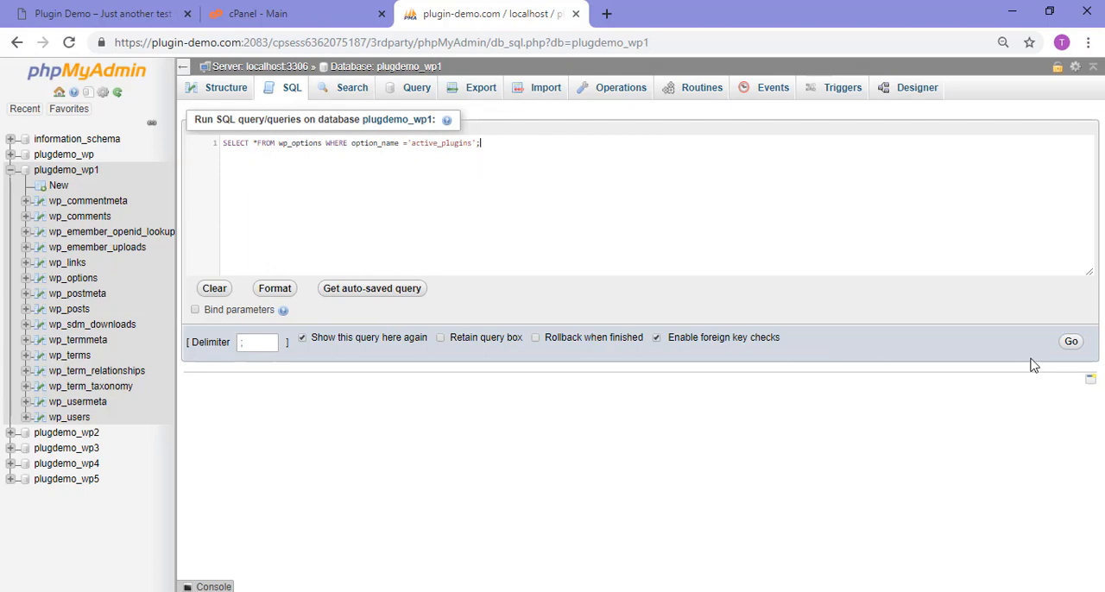
click(1071, 341)
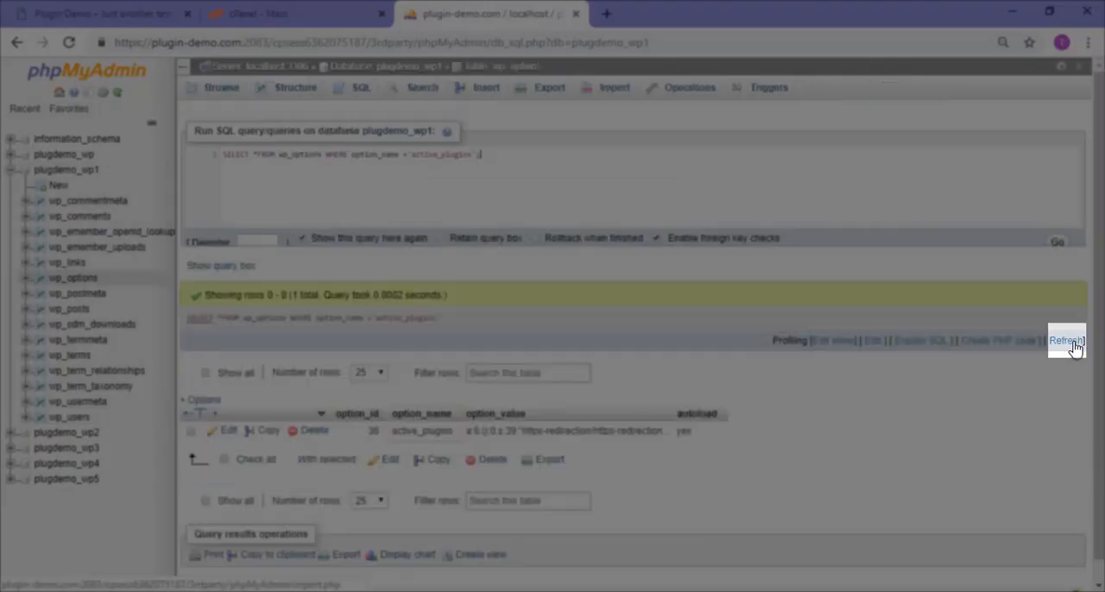
click(1067, 340)
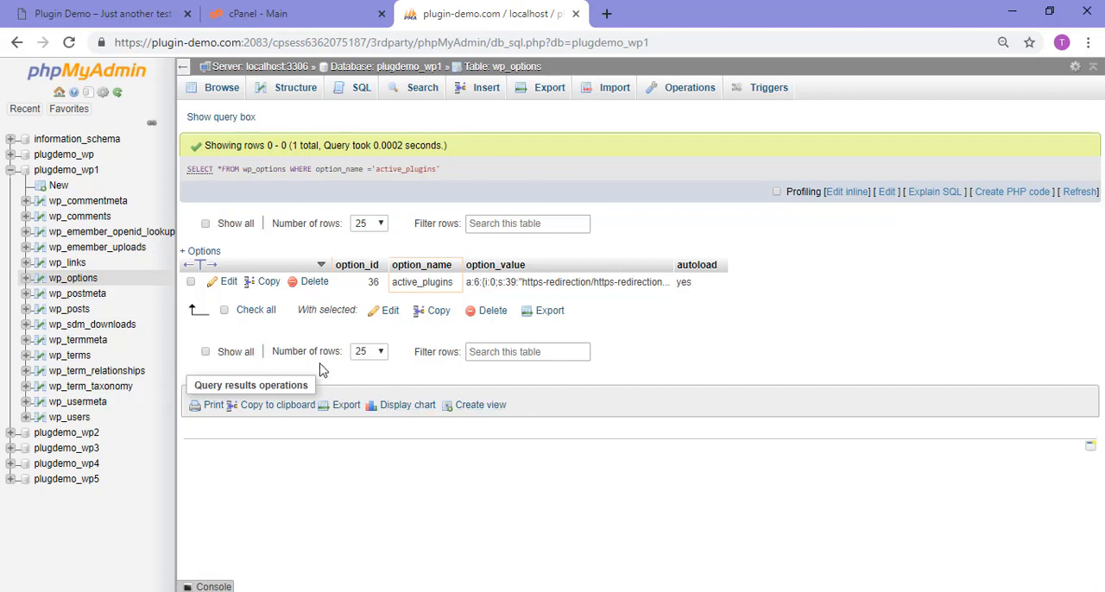
mouse_move(228, 281)
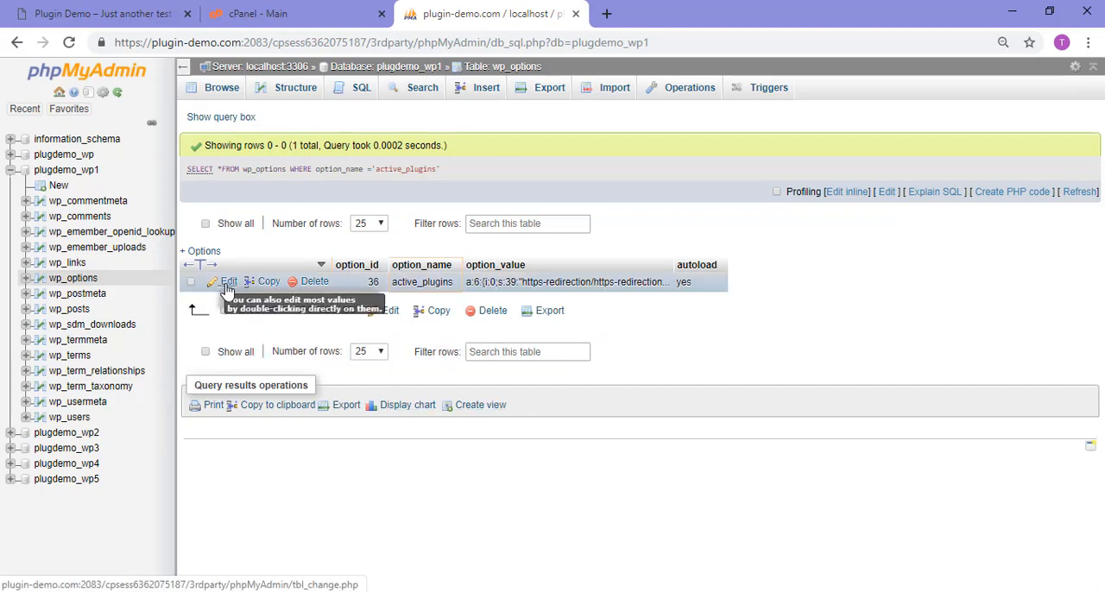
- Edit the active_plugins row and cut the entire plugin list from option_value
click(228, 280)
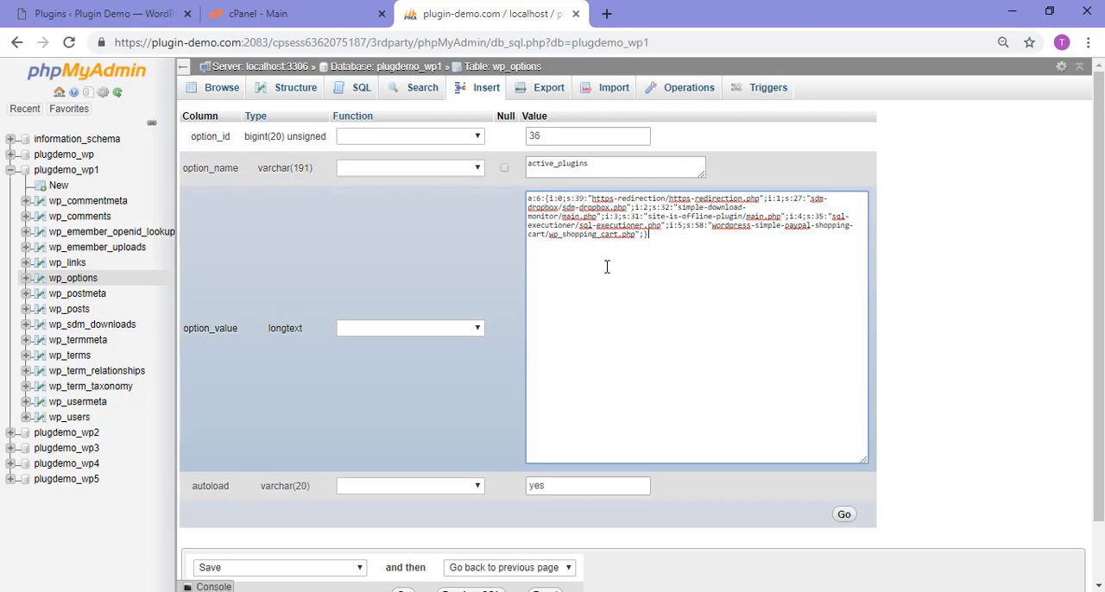
mouse_move(550, 197)
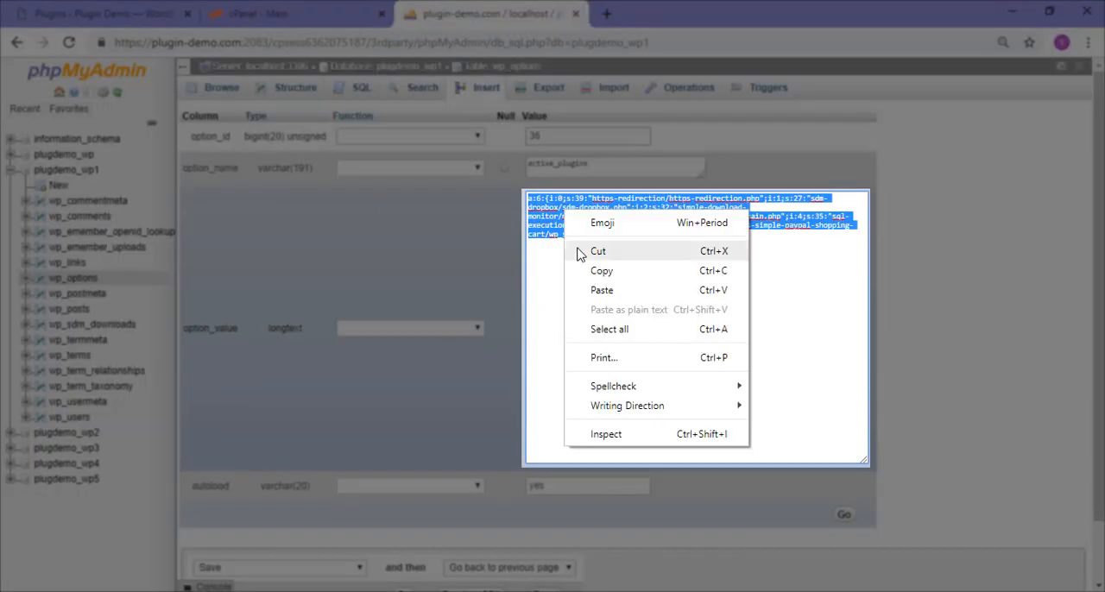
click(598, 250)
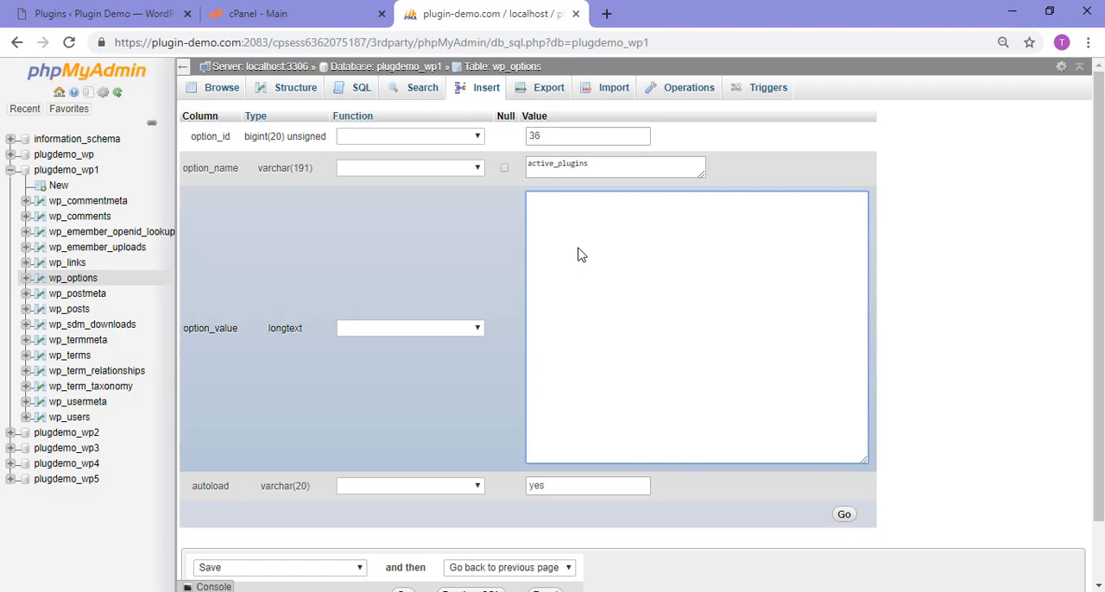
click(695, 326)
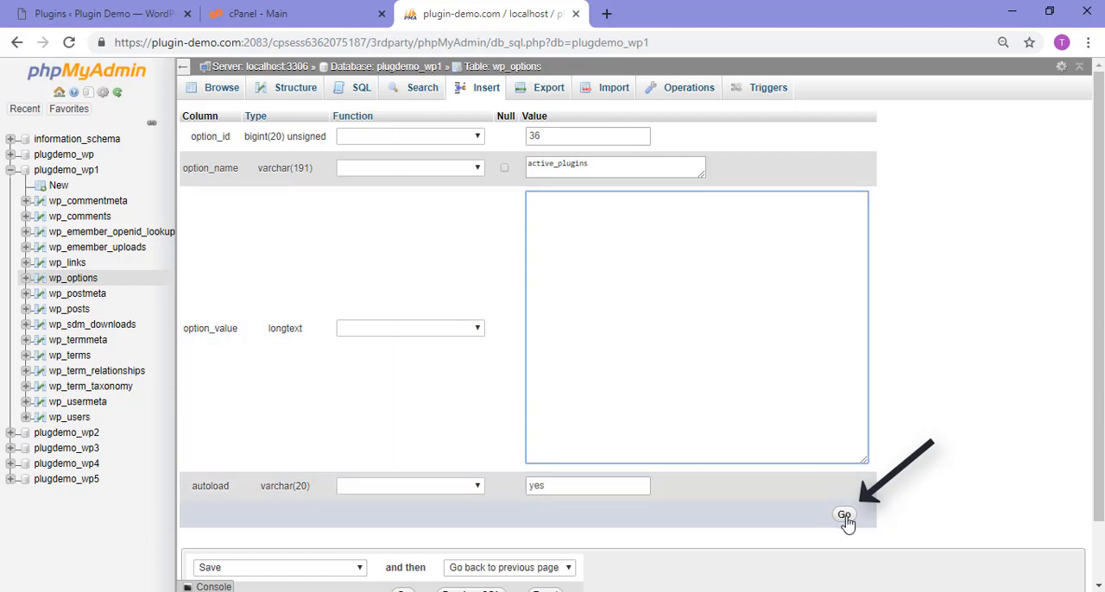
- Save the emptied active_plugins value and check the WordPress Plugins page
click(844, 516)
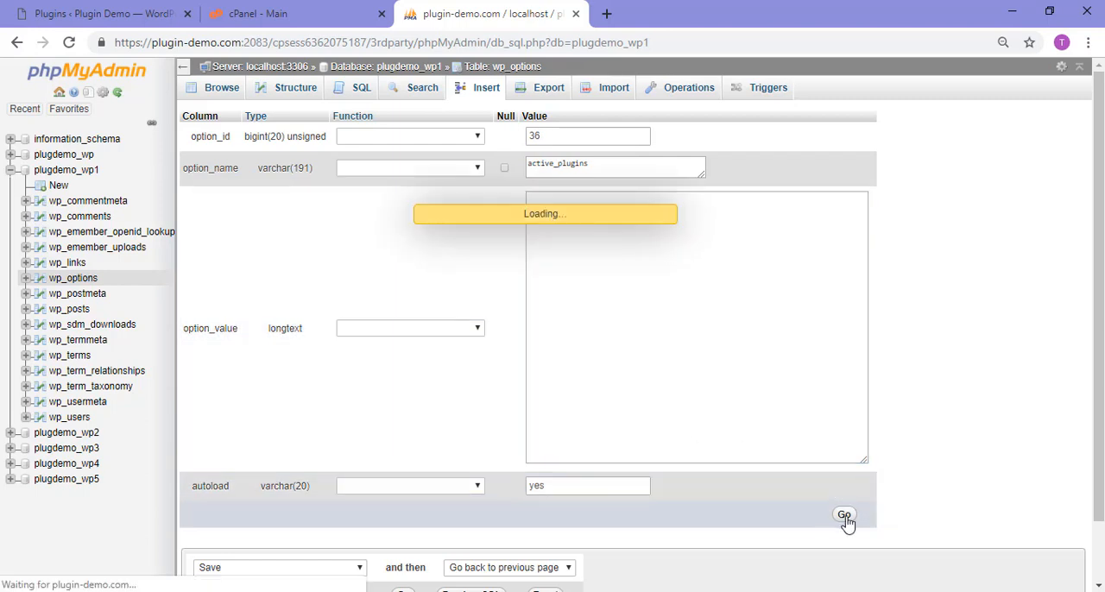
click(844, 516)
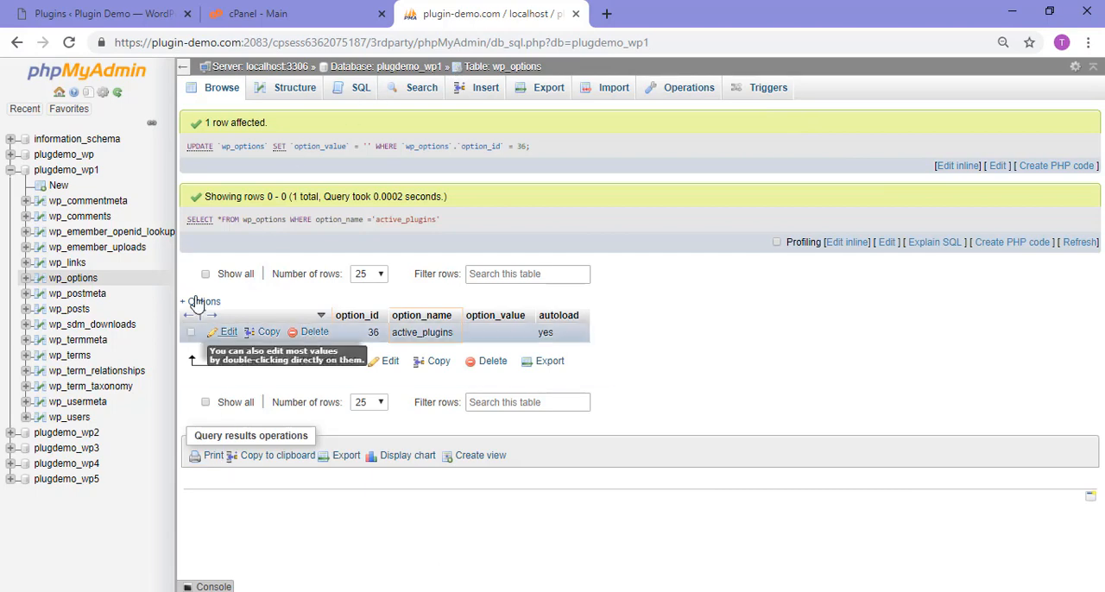
click(95, 14)
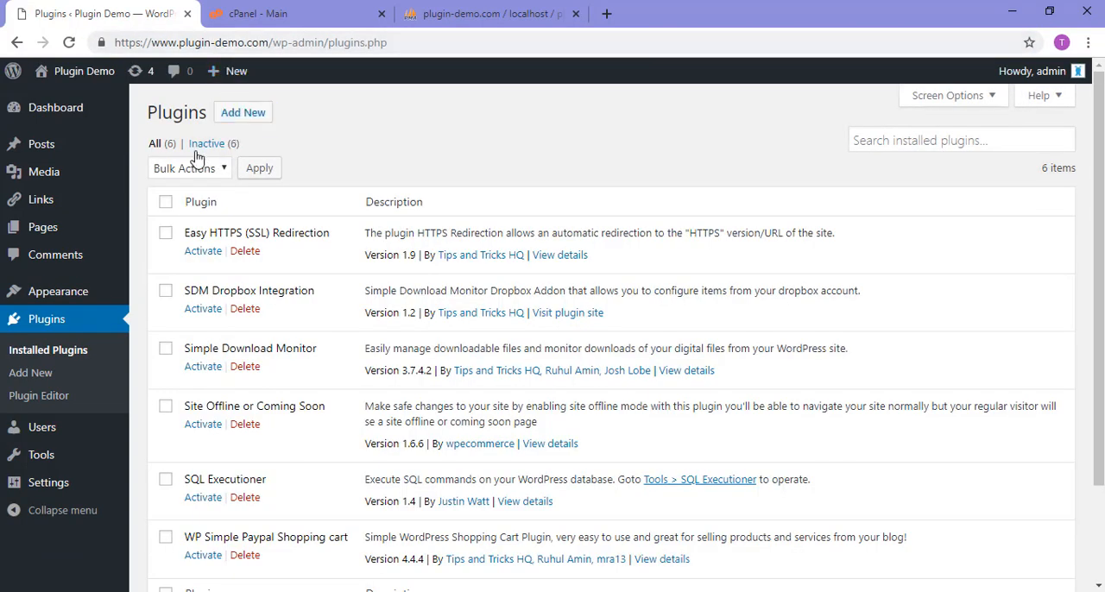
mouse_move(223, 152)
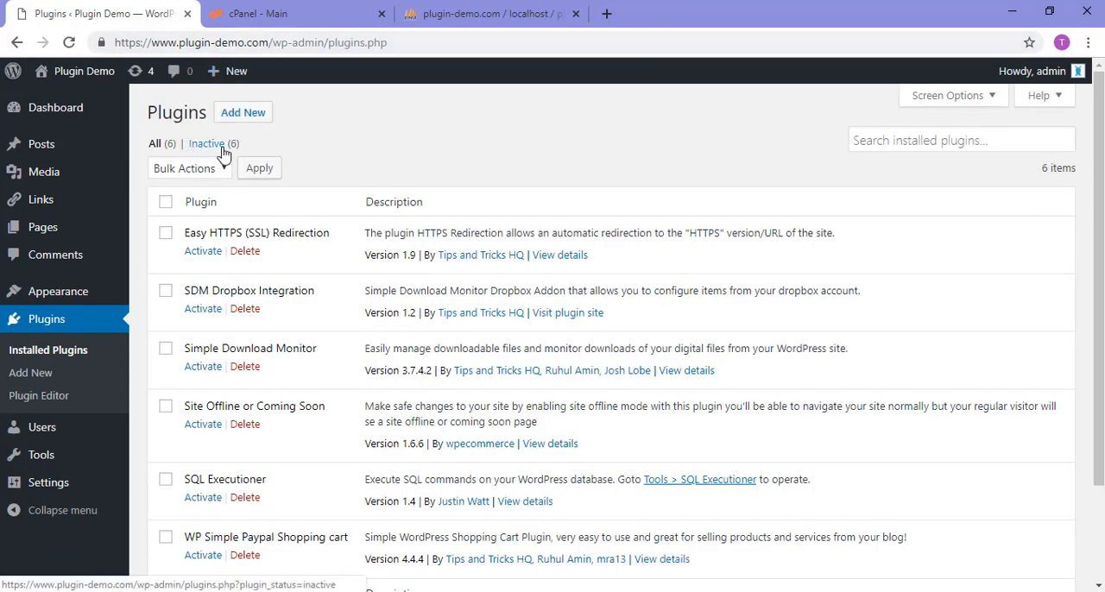
mouse_move(194, 144)
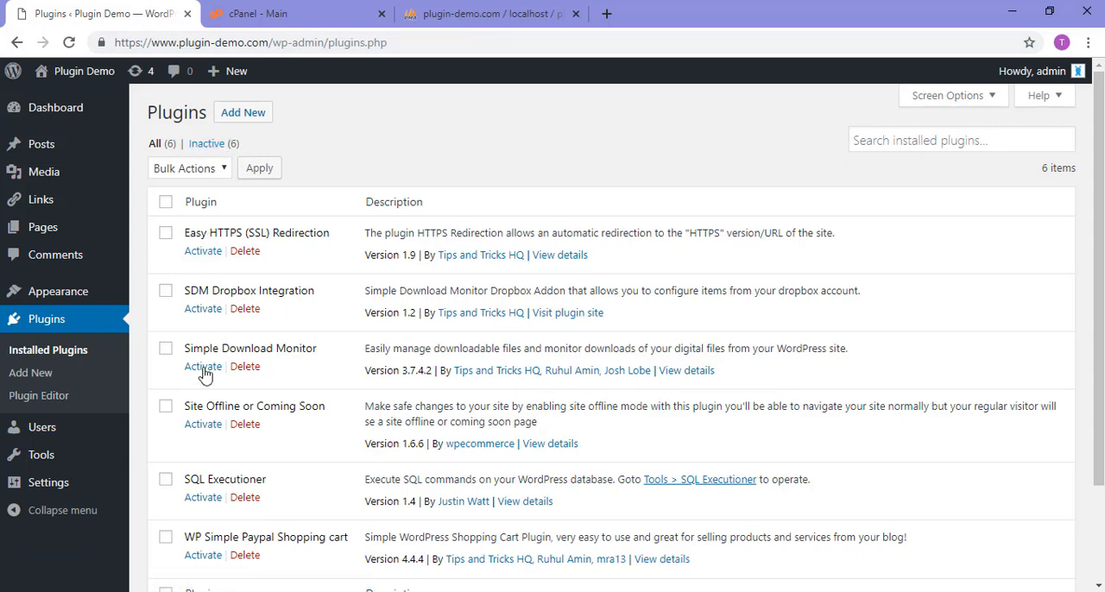
mouse_move(200, 577)
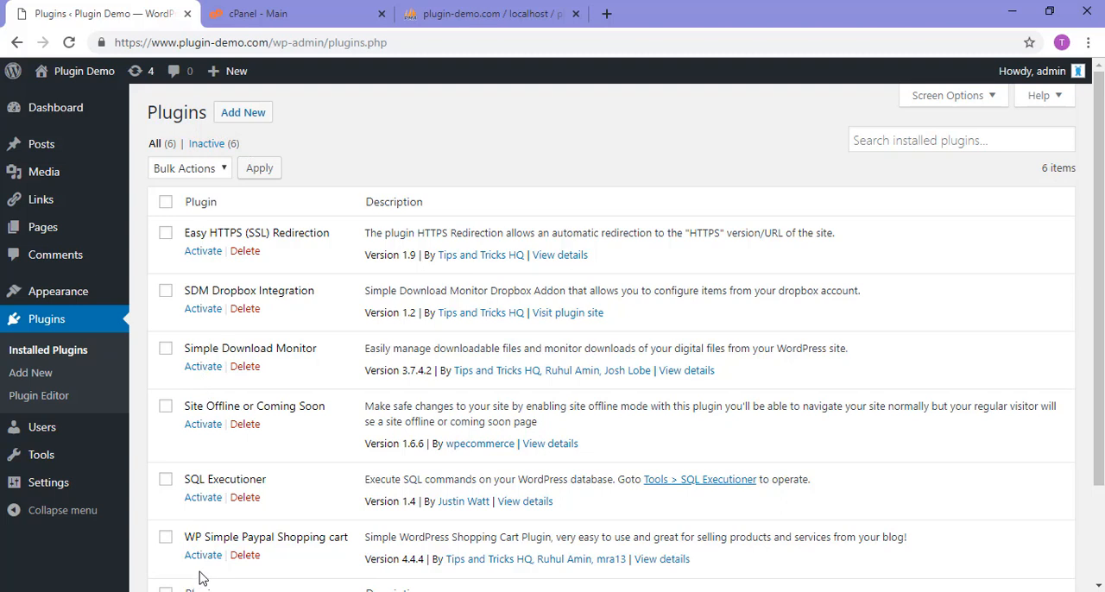
mouse_move(207, 144)
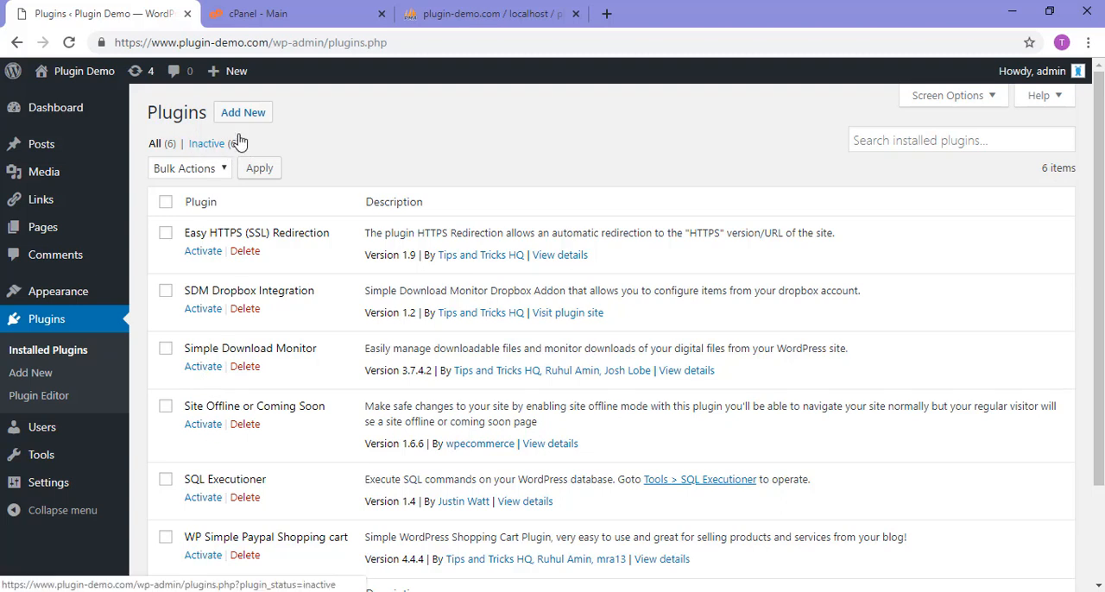
mouse_move(207, 143)
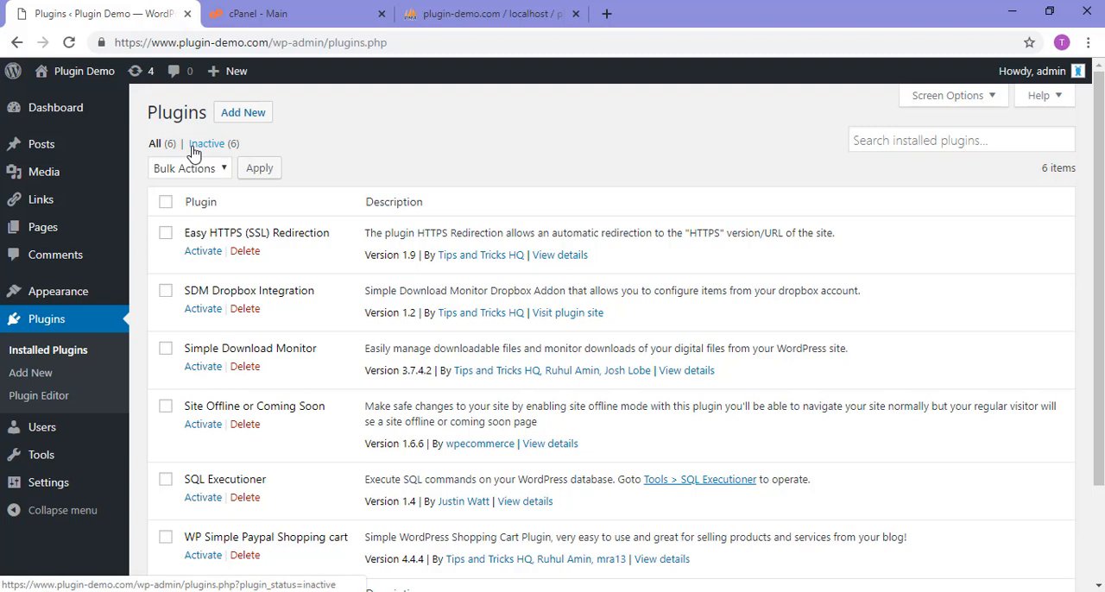
mouse_move(223, 175)
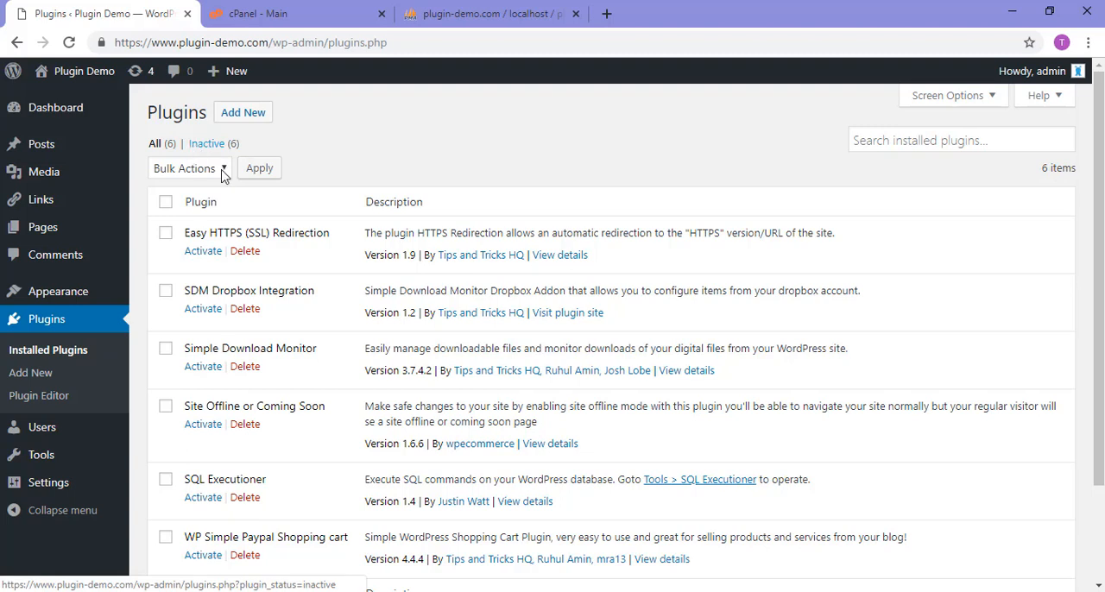
mouse_move(170, 558)
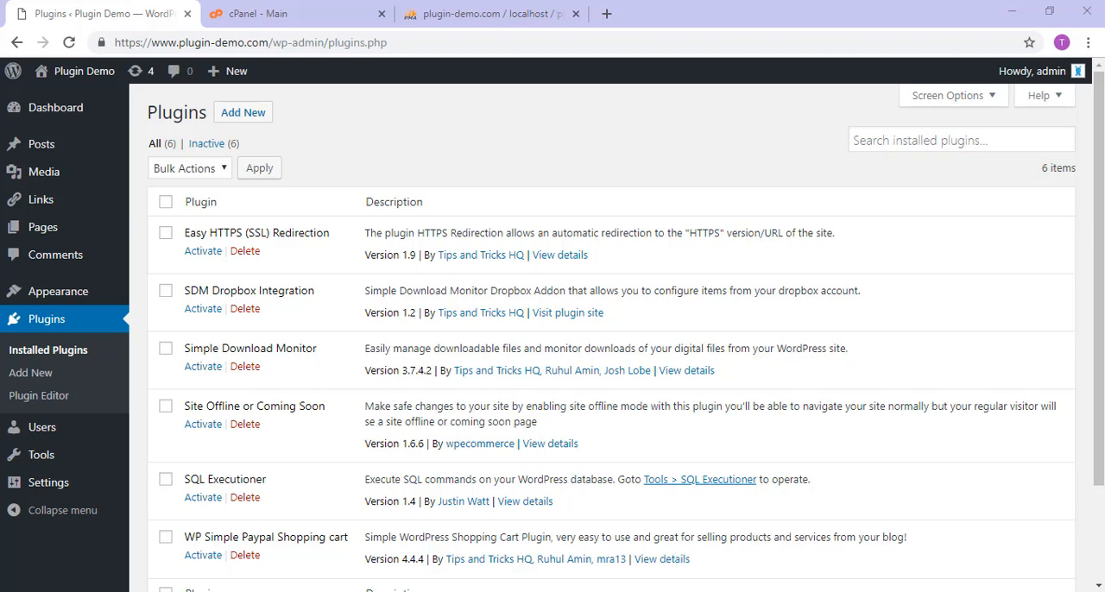
- Return to phpMyAdmin's active_plugins results and open that row for editing
click(489, 14)
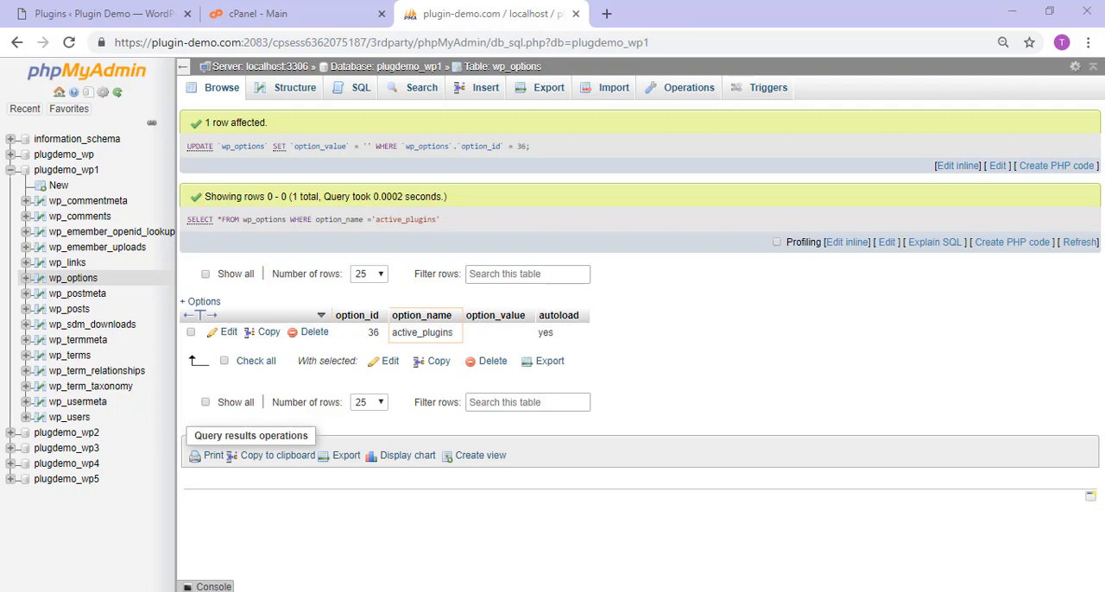
mouse_move(725, 344)
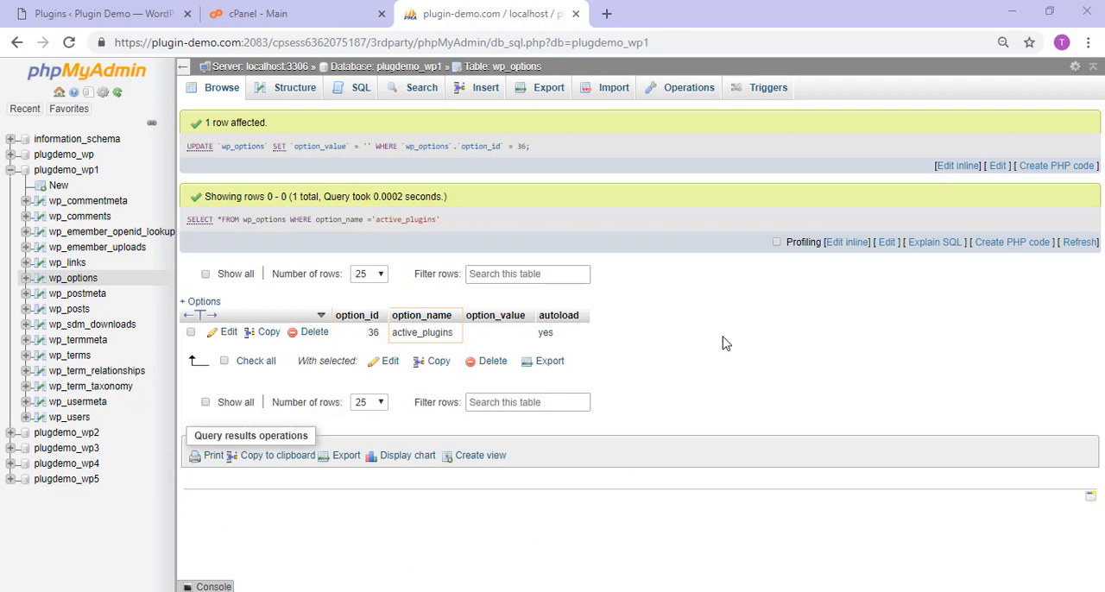
mouse_move(872, 371)
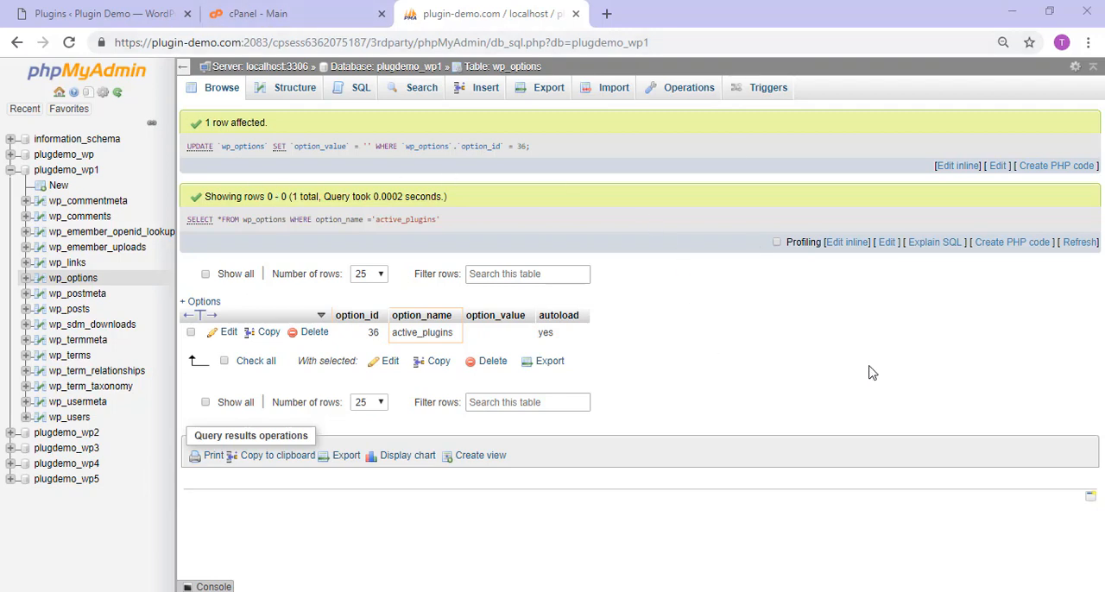
mouse_move(240, 362)
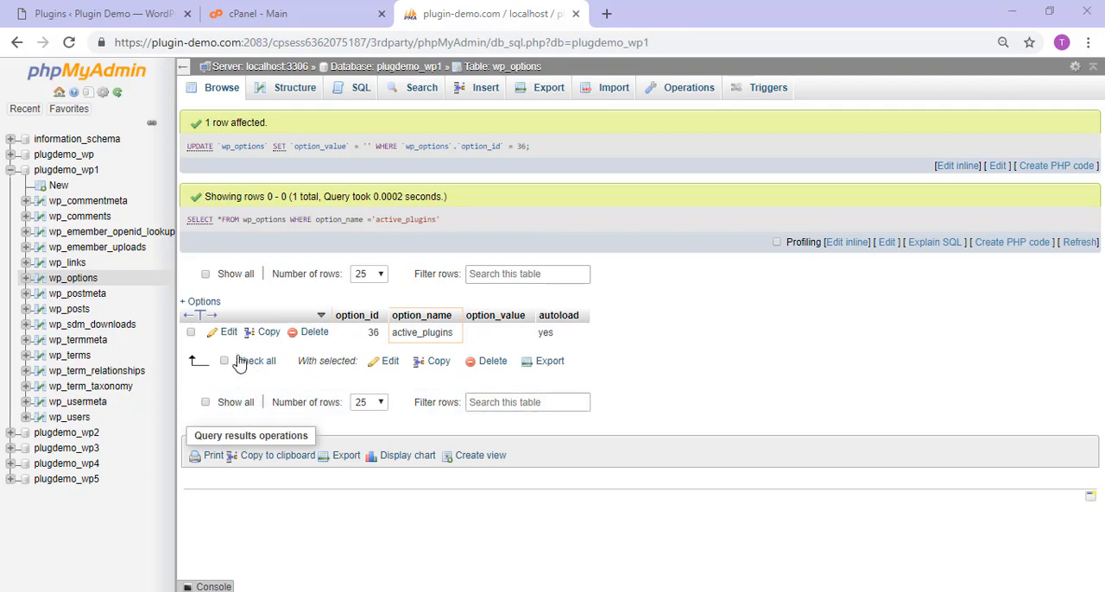
click(228, 332)
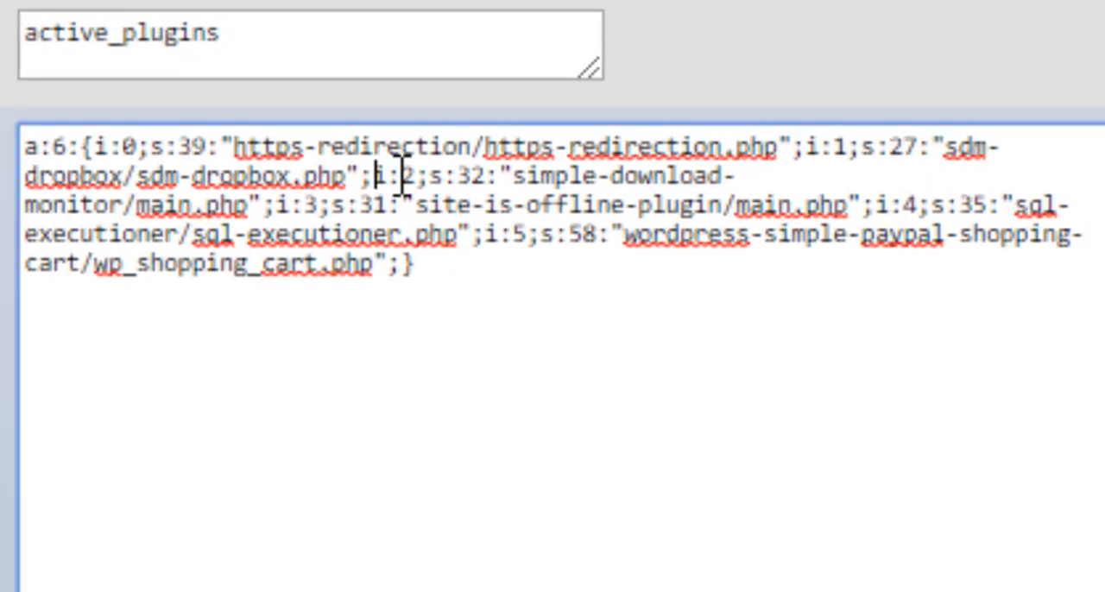
- Delete the Simple Download Monitor entry and renumber the list to a:5
drag(380, 178, 725, 178)
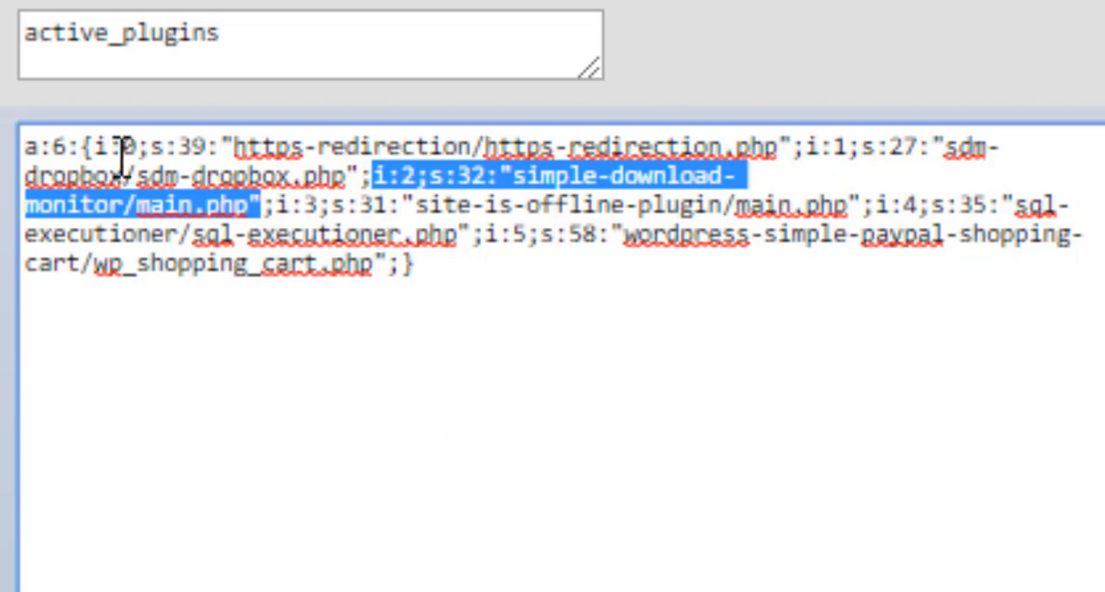
mouse_move(836, 143)
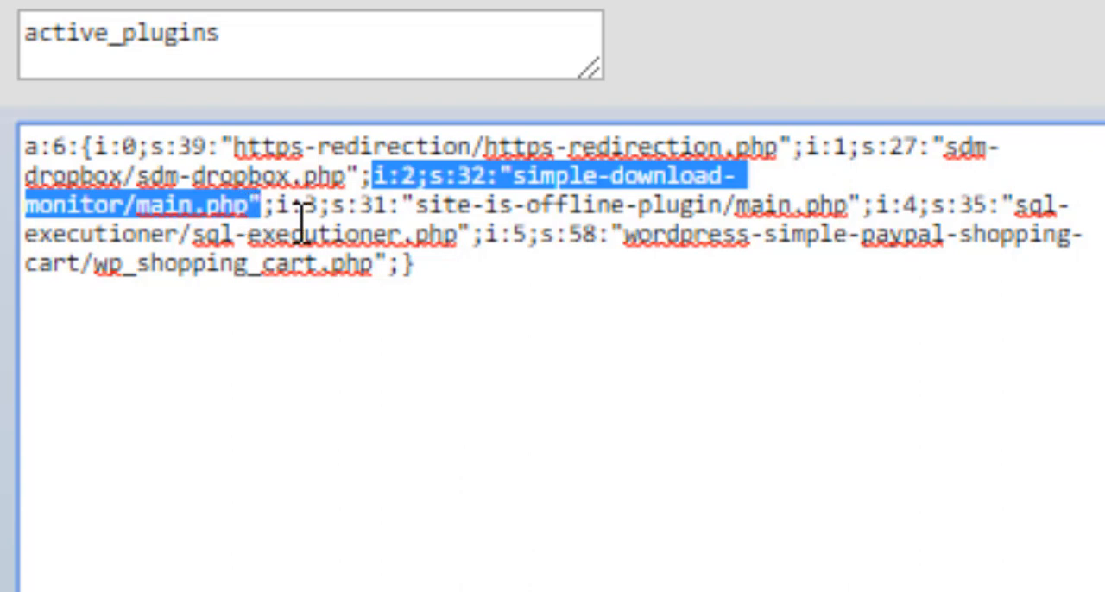
key(Delete)
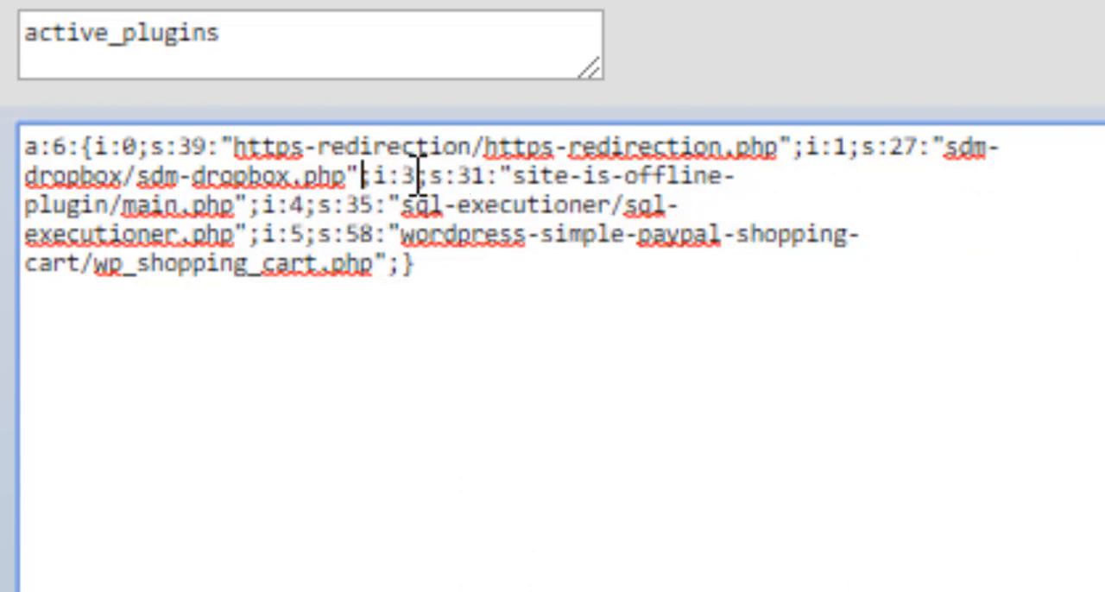
text(2)
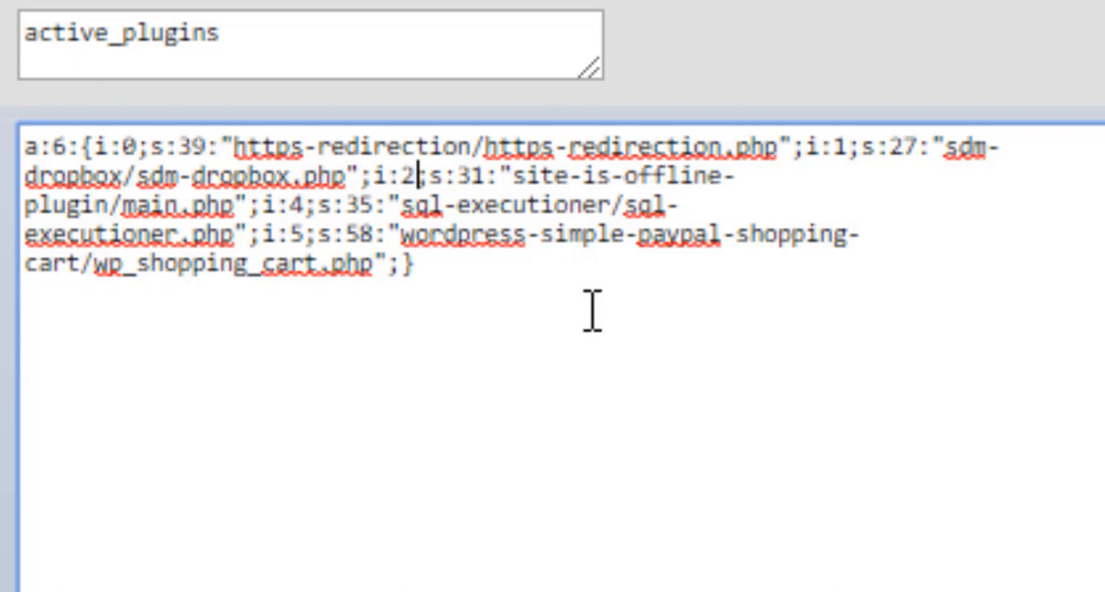
mouse_move(308, 205)
text(3)
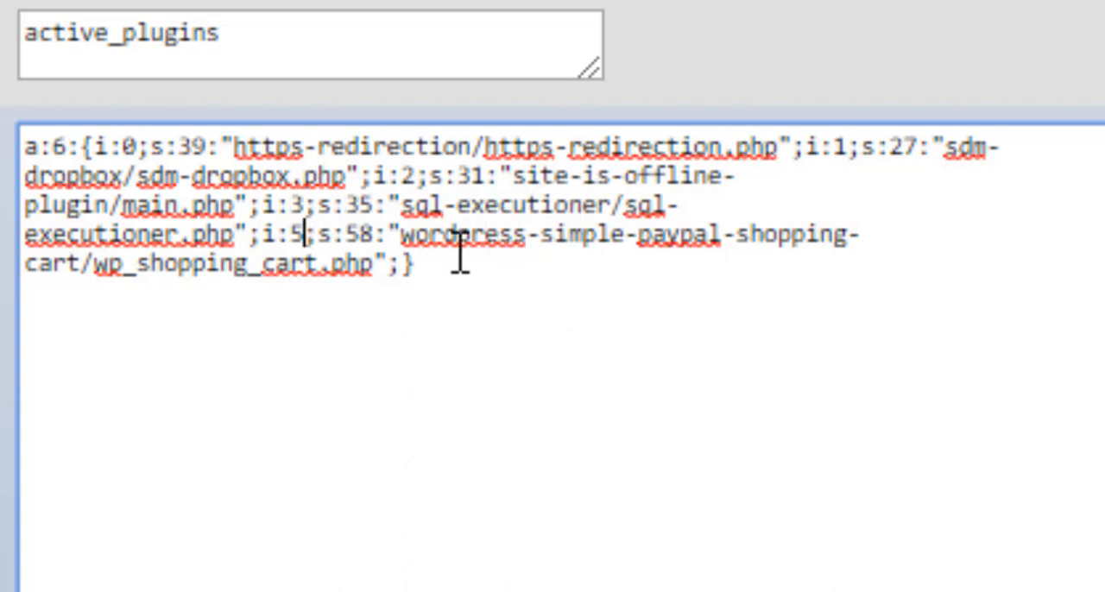
text(4)
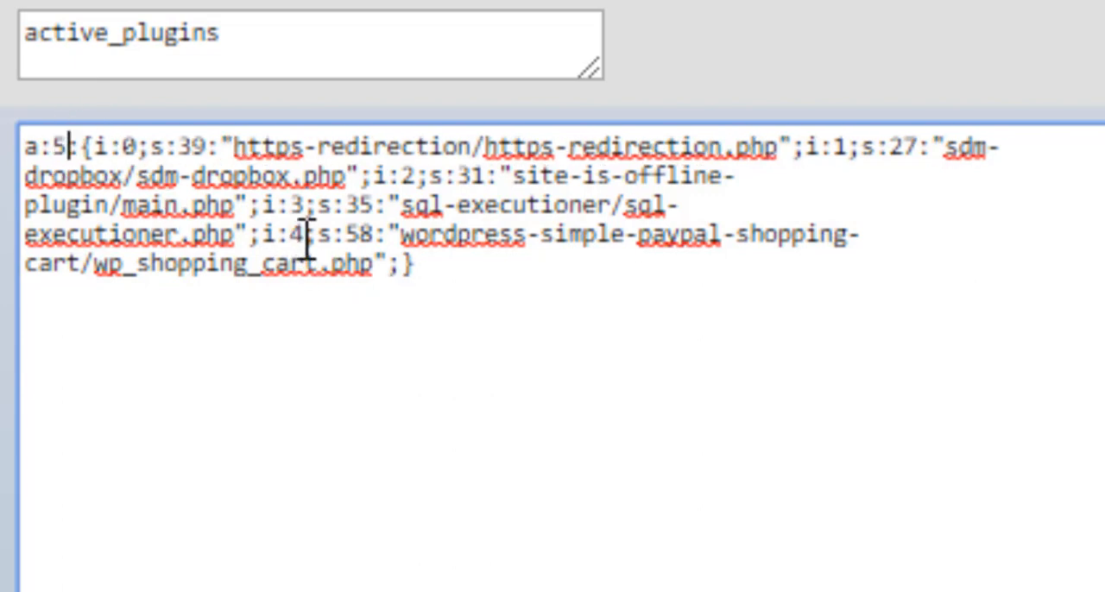
click(128, 146)
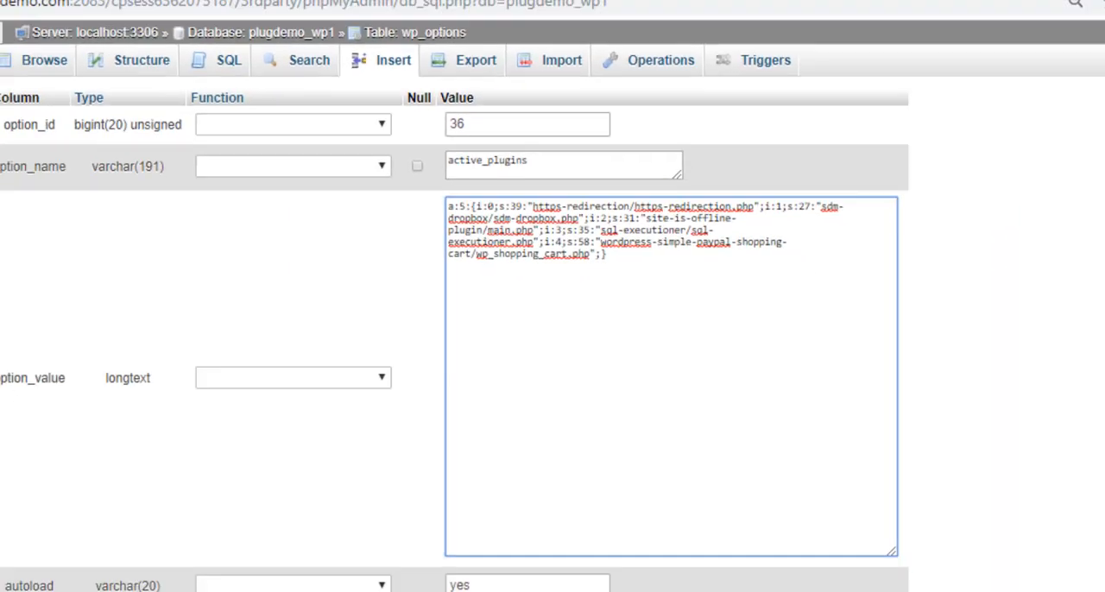
- Save the five-plugin active_plugins value and check the WordPress Plugins page
click(829, 519)
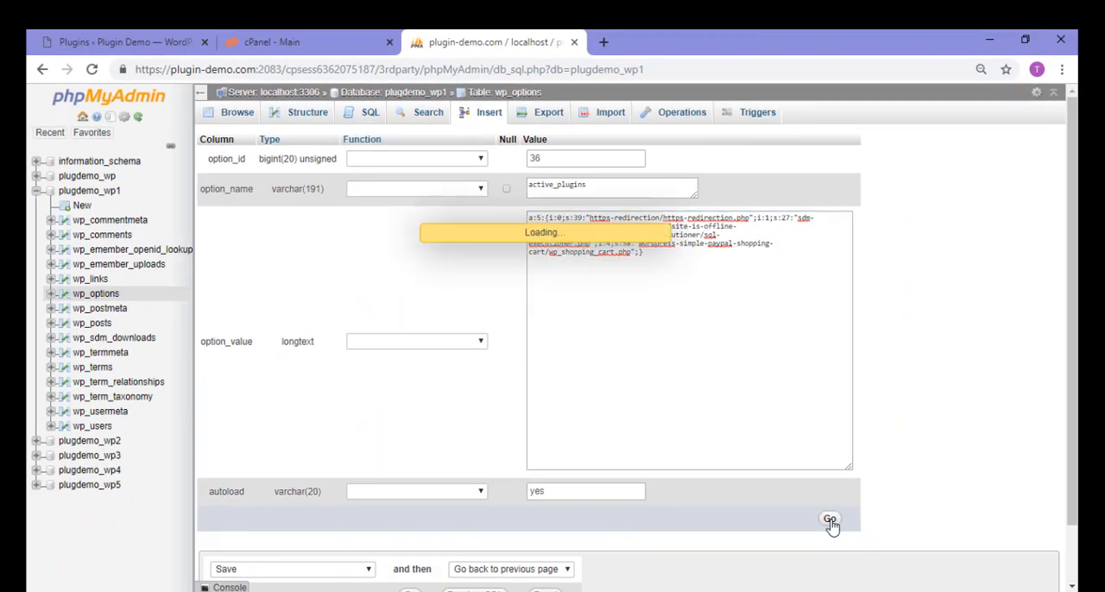
click(830, 520)
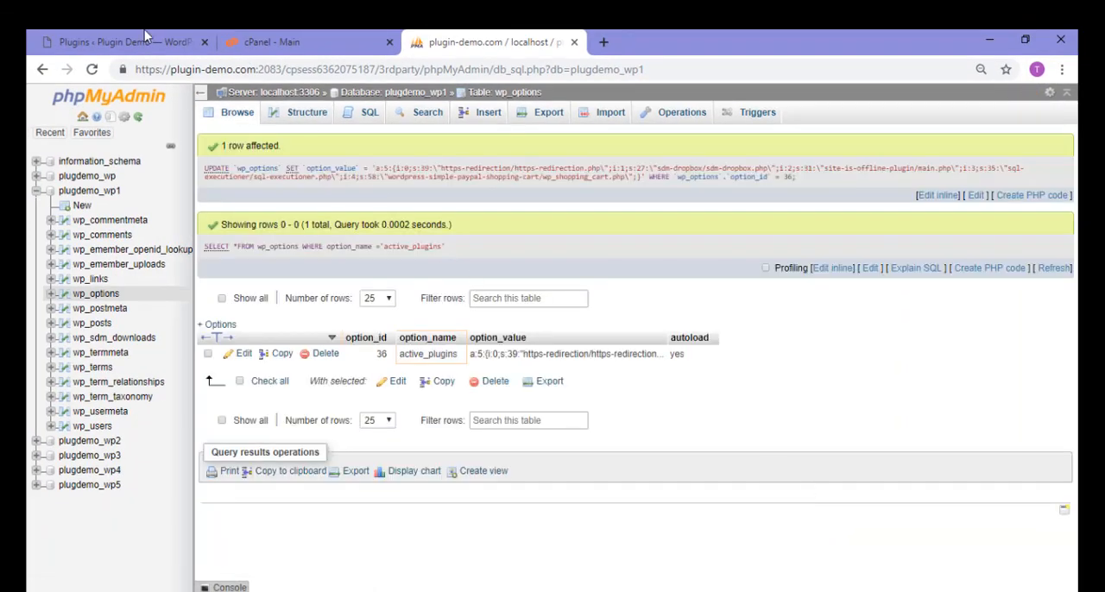
click(121, 42)
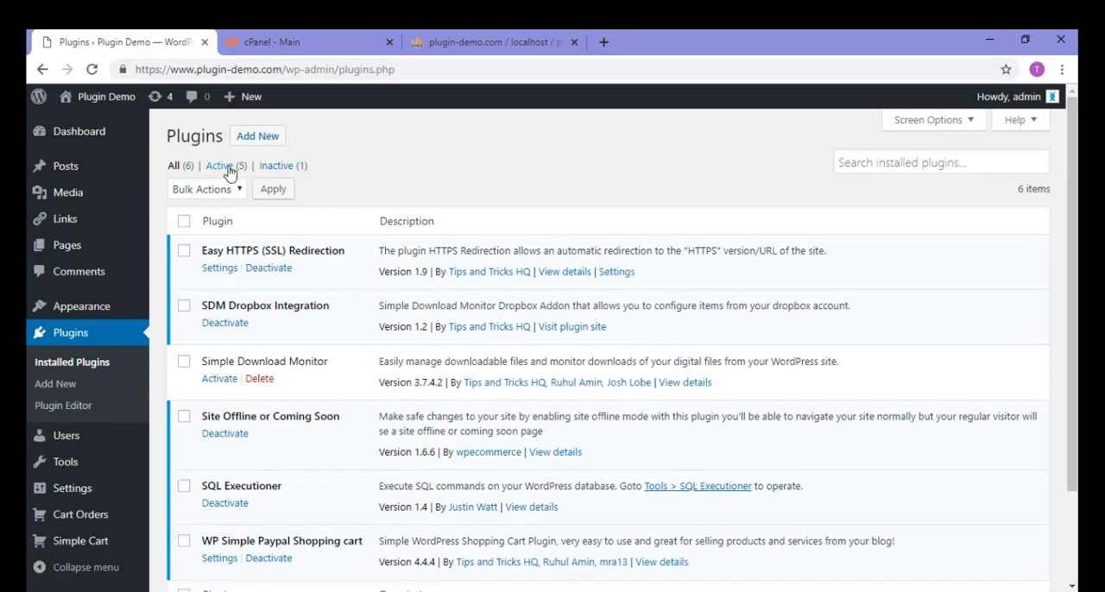
mouse_move(276, 164)
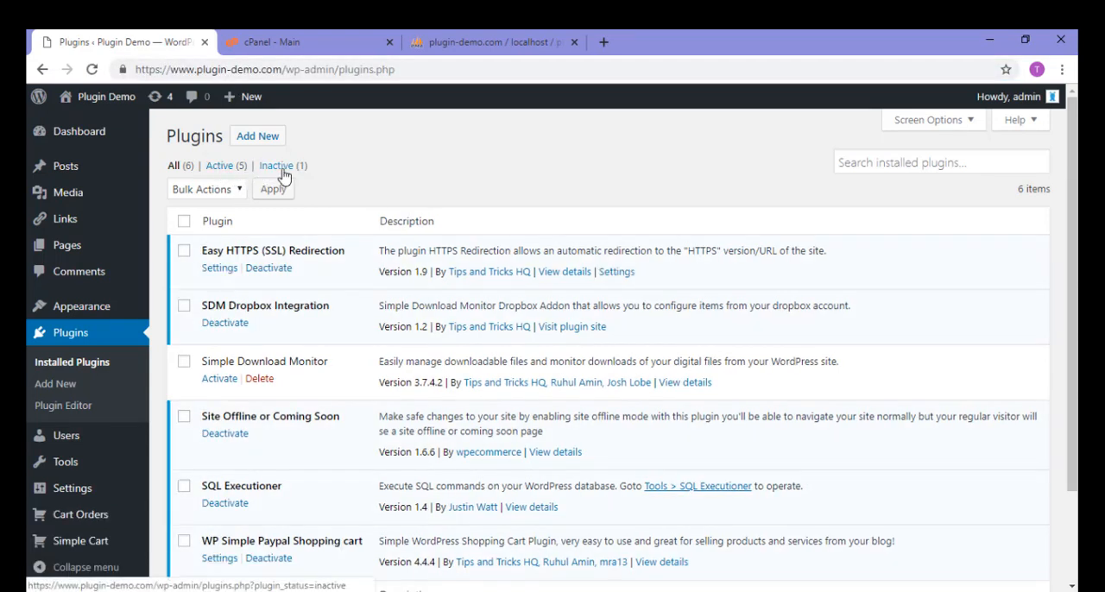
mouse_move(278, 165)
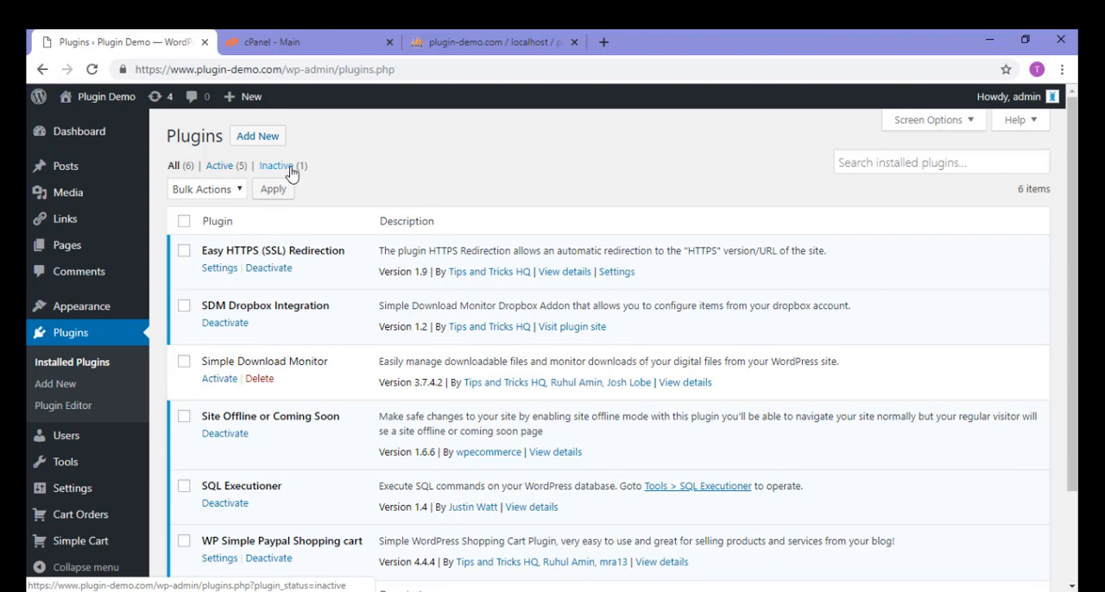
- Filter plugins to Inactive (1), showing Simple Download Monitor, then return to phpMyAdmin
click(276, 165)
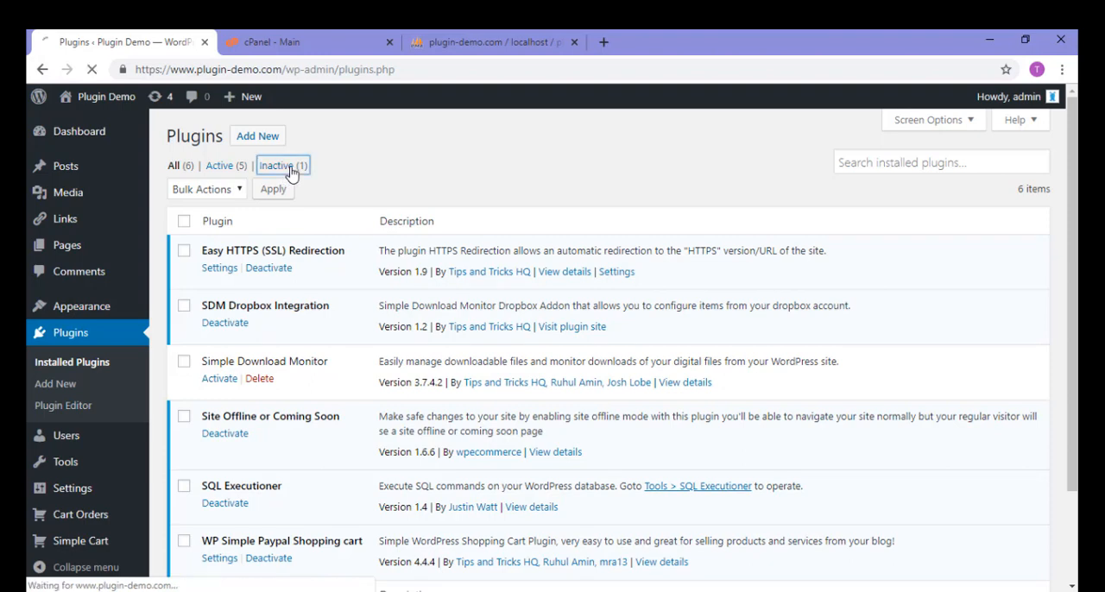
click(278, 165)
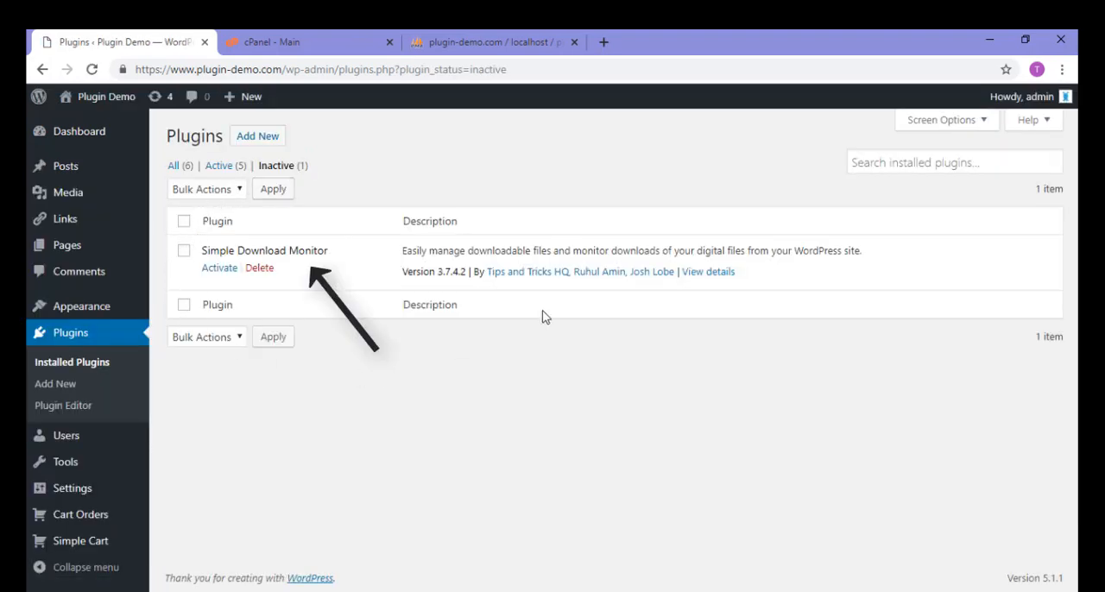
mouse_move(199, 196)
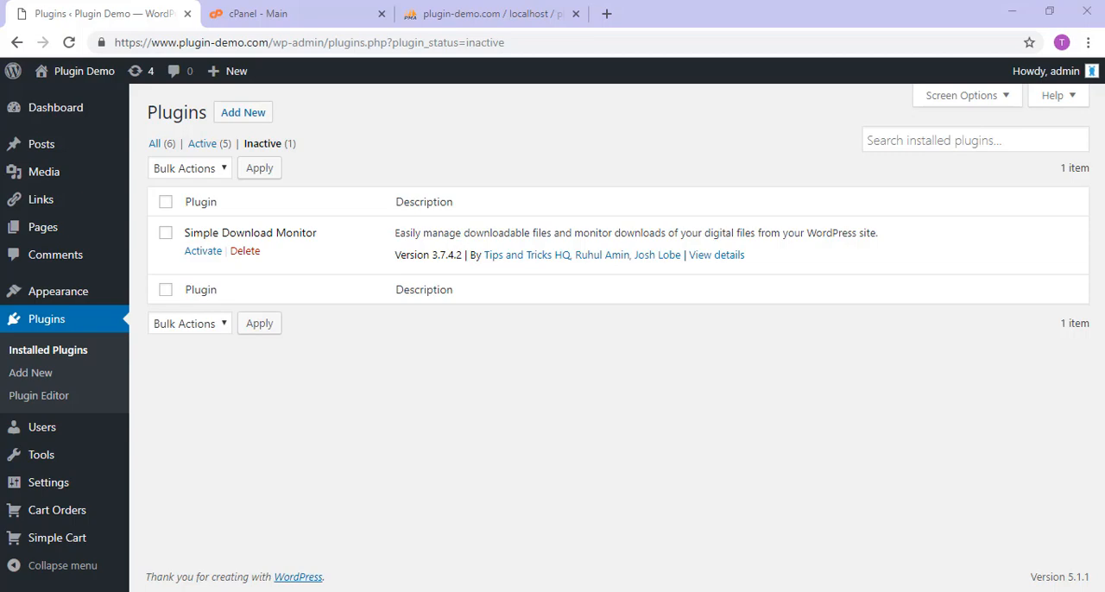
click(487, 14)
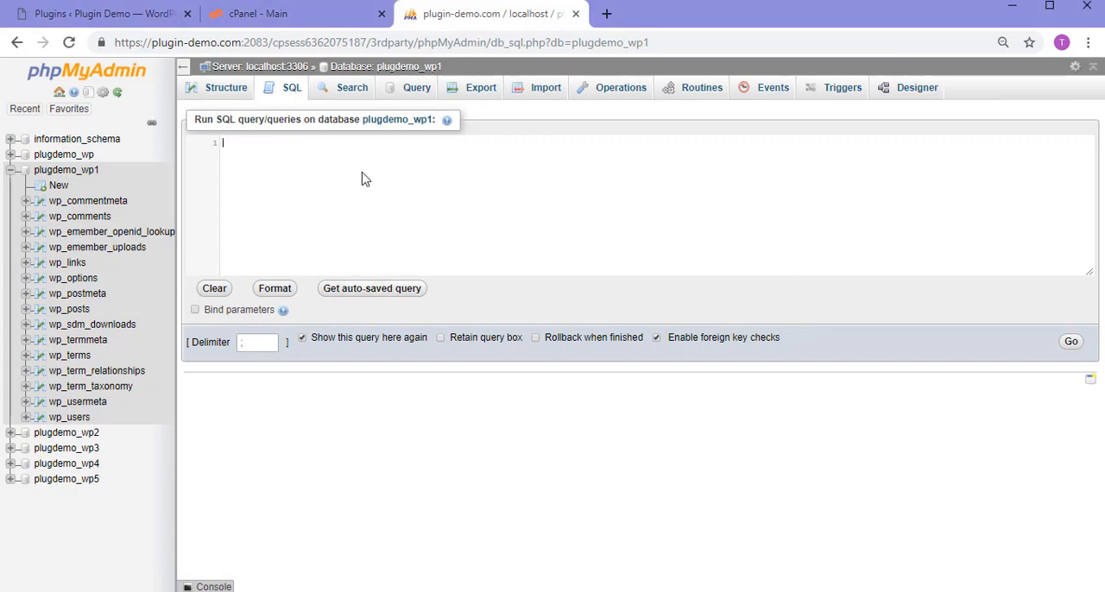
mouse_move(67, 170)
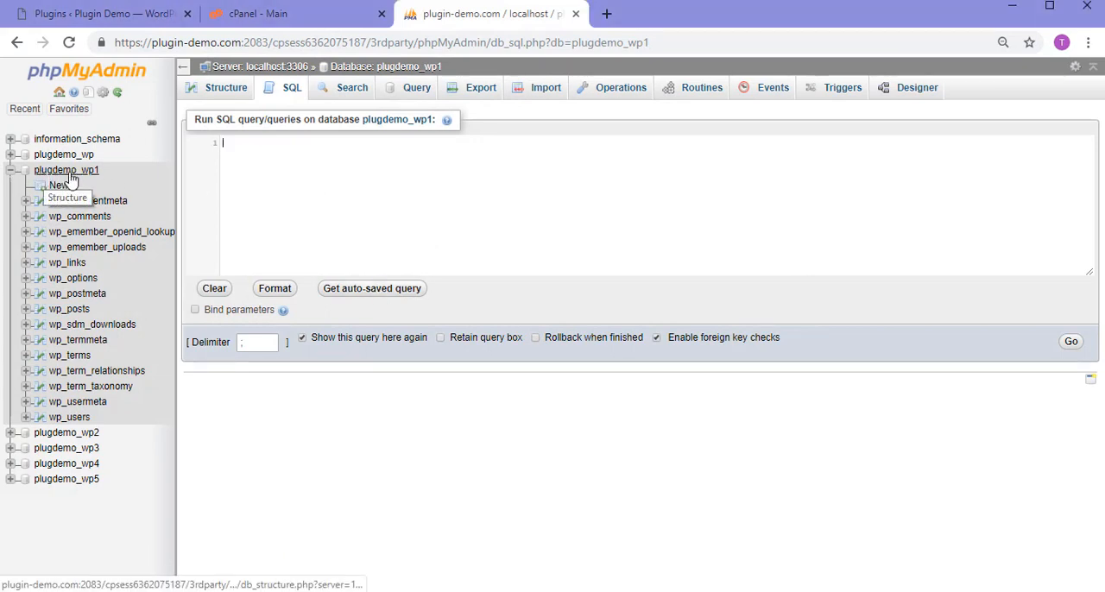
mouse_move(37, 169)
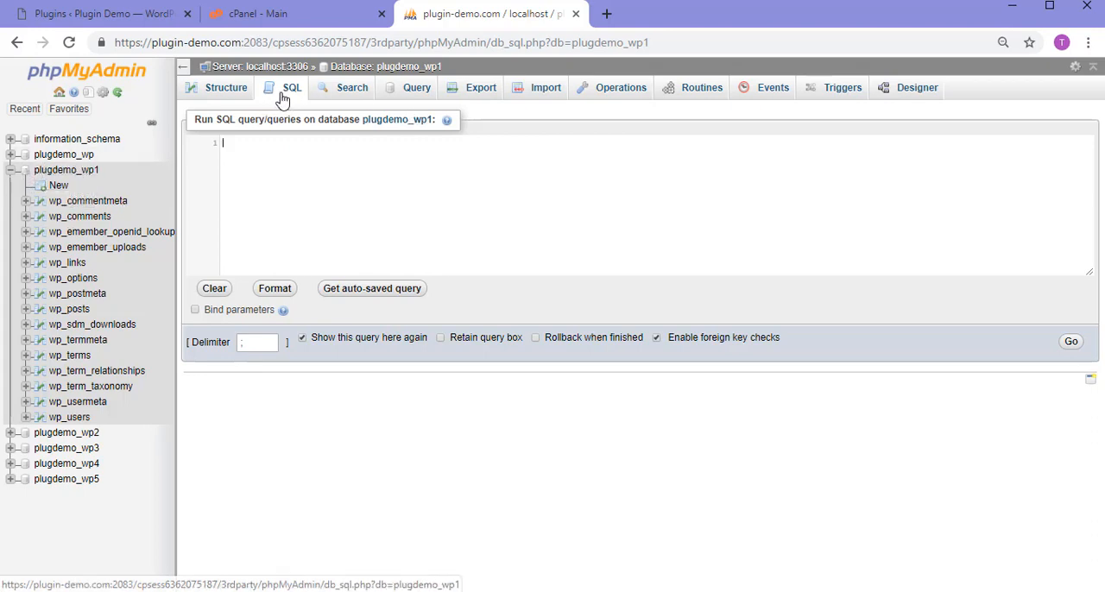
mouse_move(296, 170)
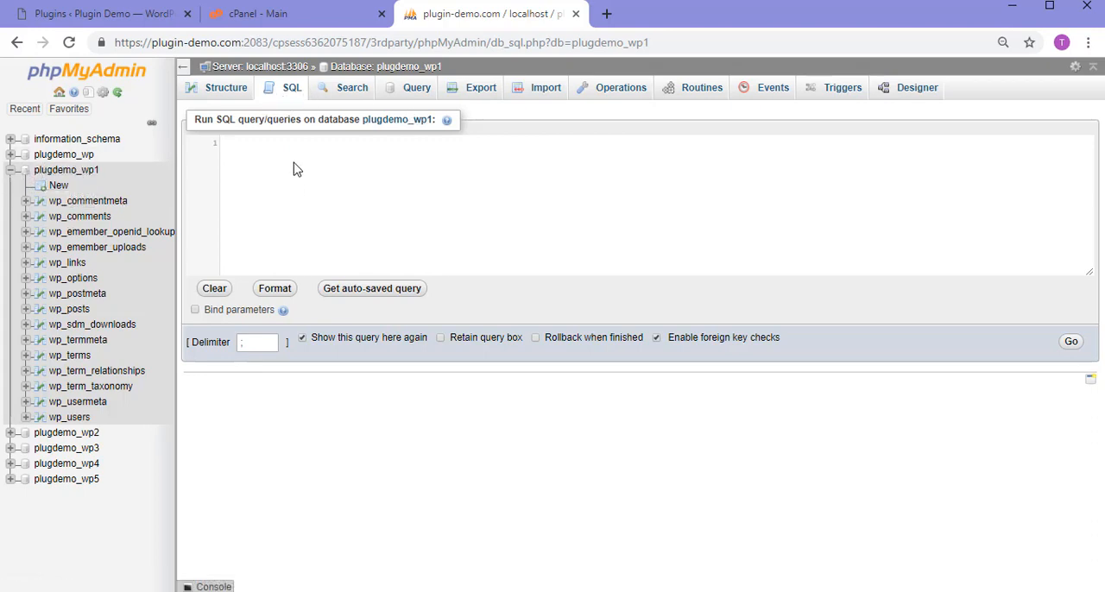
- Run UPDATE wp_options SET option_value = '' WHERE option_name = 'active_plugins'
text(UPDATE wp_options SET option_value = '' WHERE option_name = 'active_plugins';)
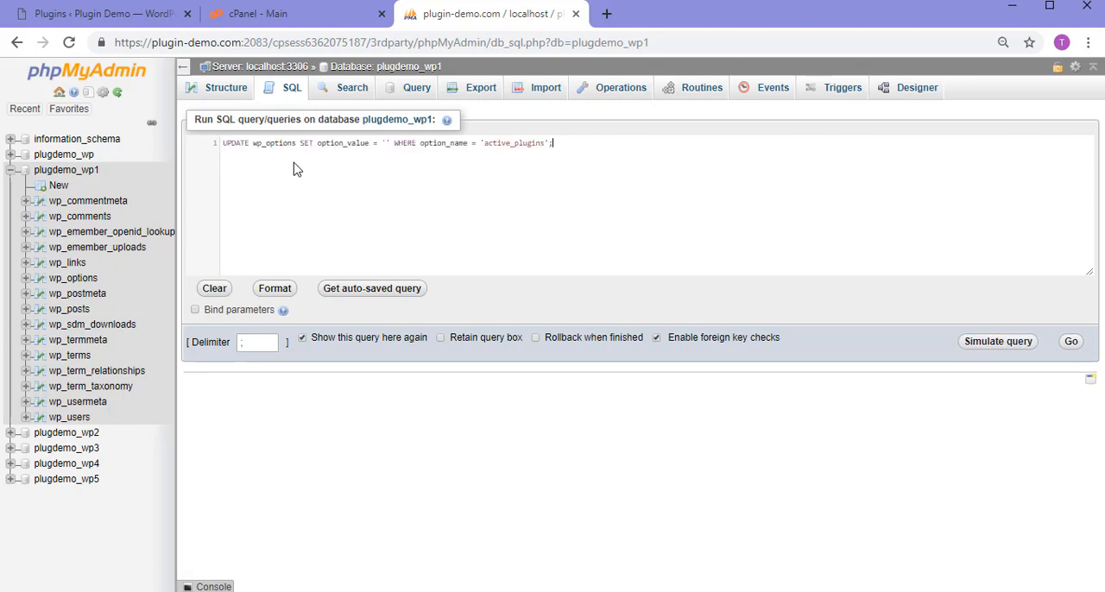
mouse_move(405, 289)
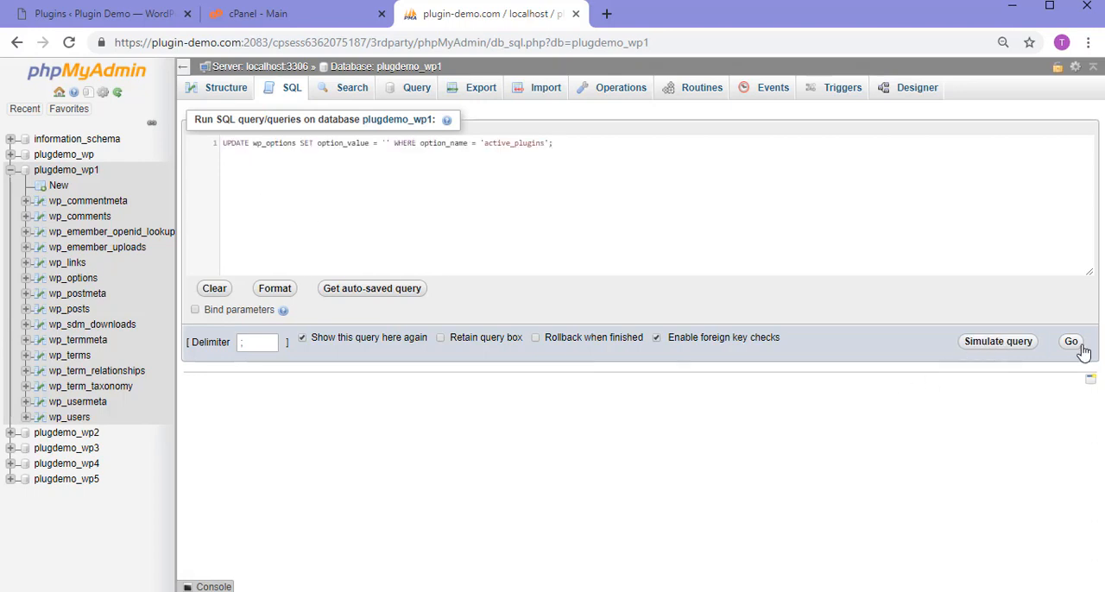
mouse_move(445, 219)
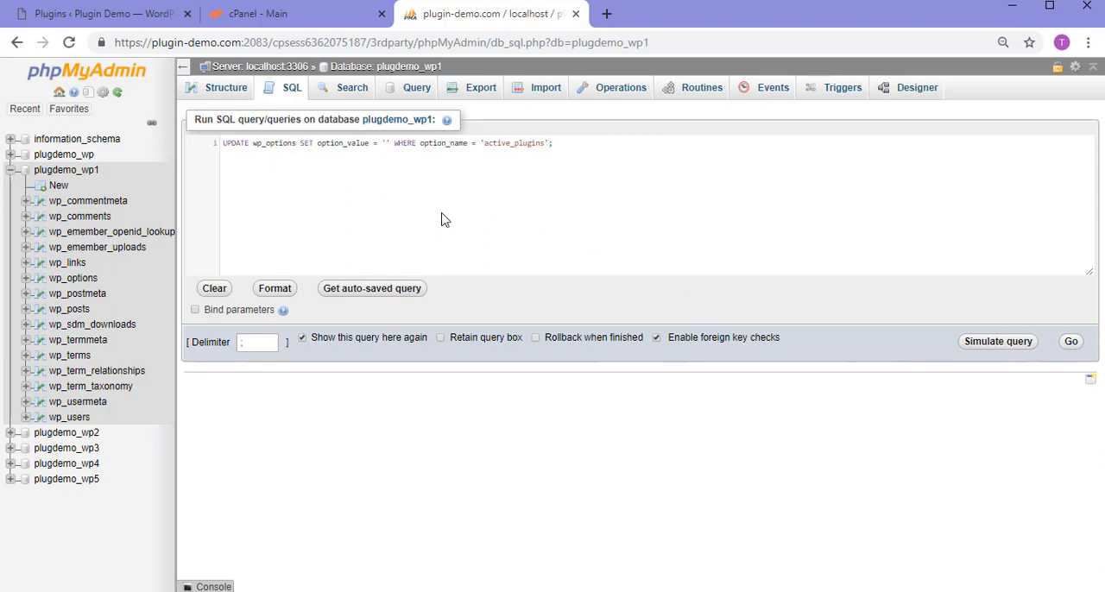
mouse_move(386, 119)
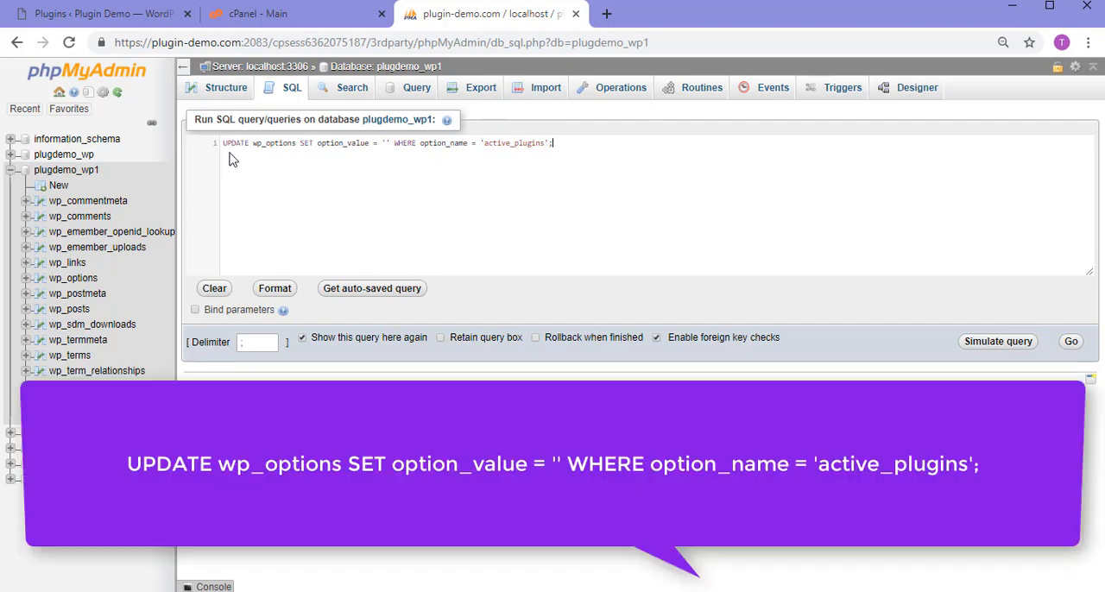
mouse_move(298, 160)
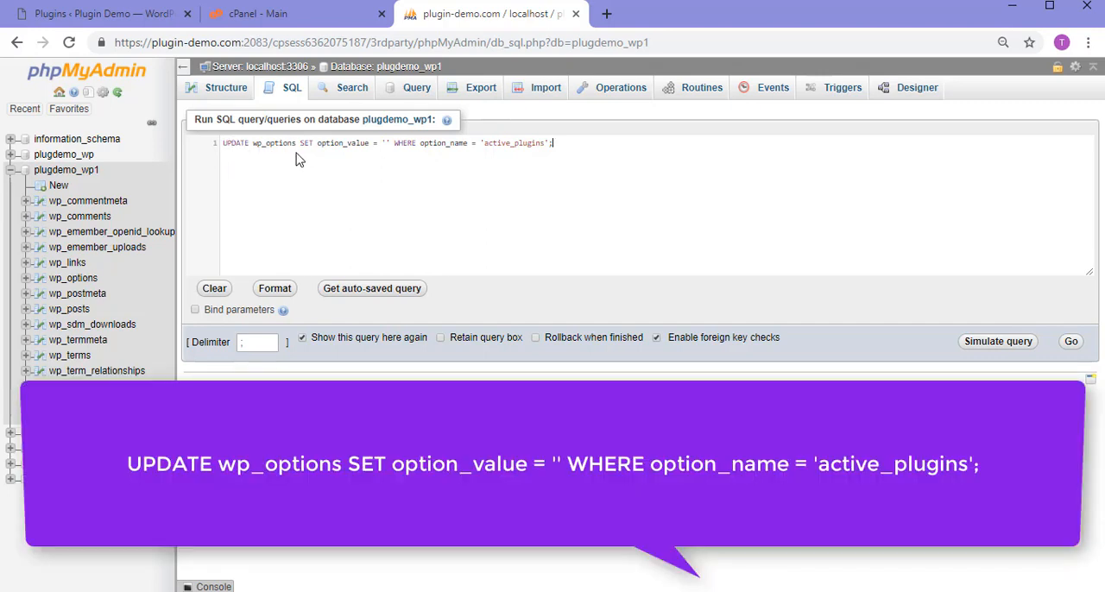
mouse_move(351, 157)
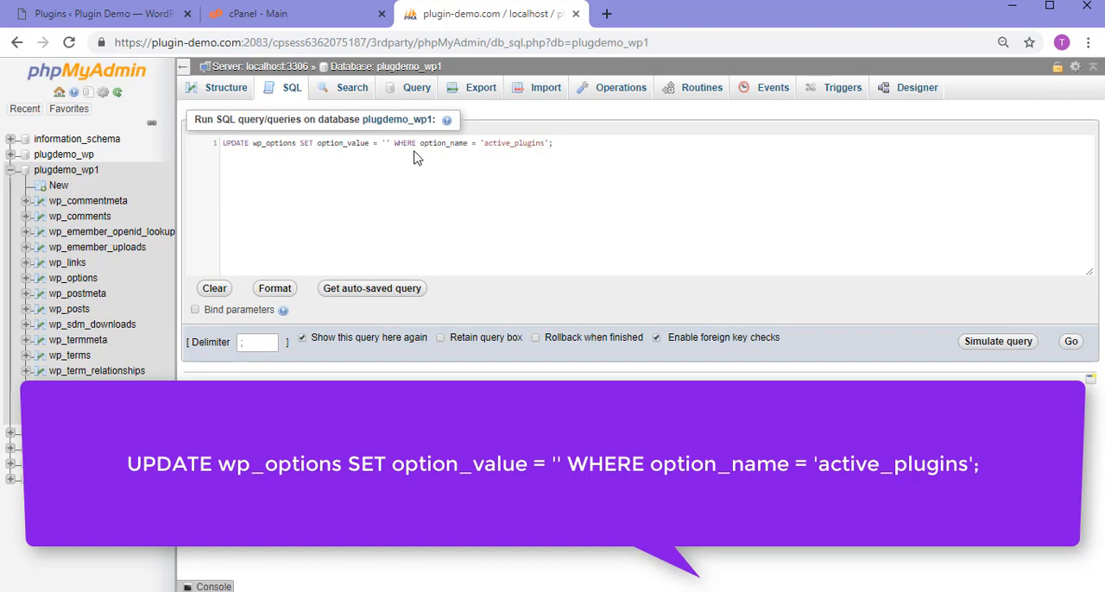
mouse_move(463, 160)
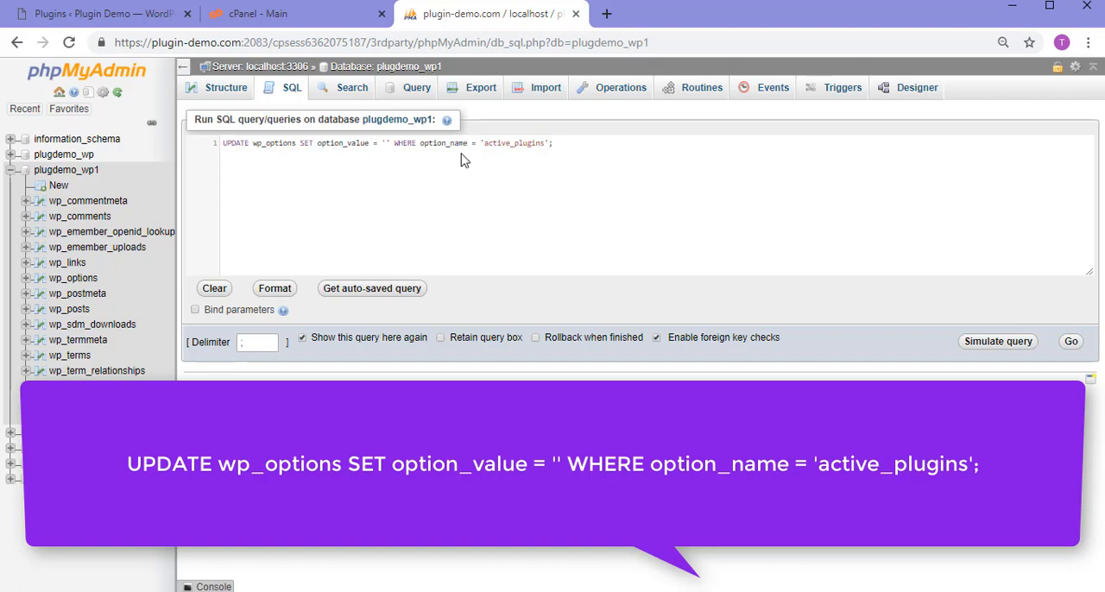
mouse_move(497, 159)
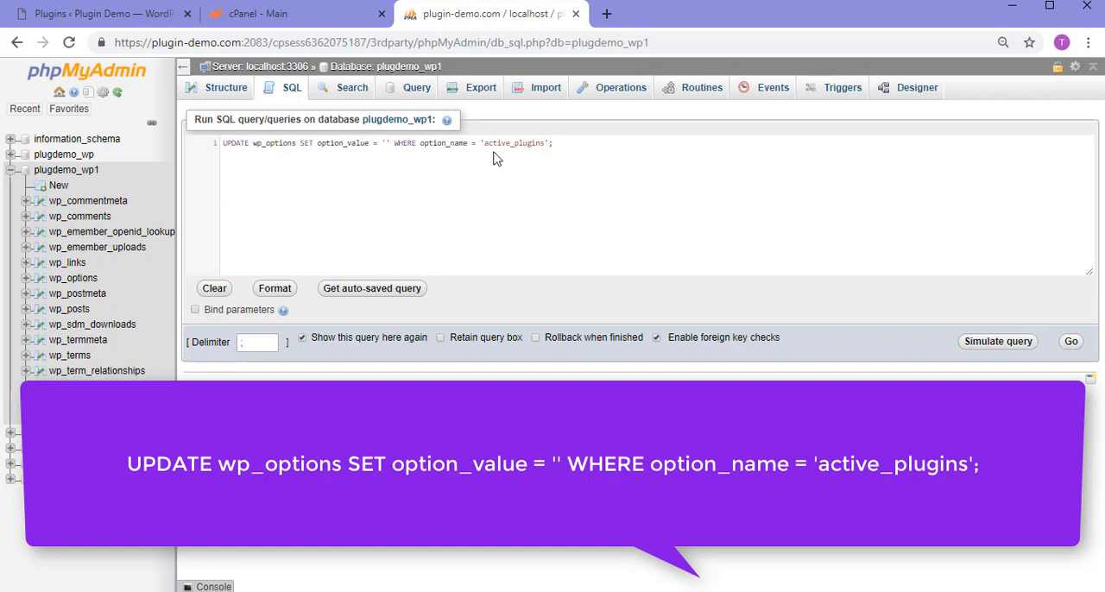
mouse_move(1071, 341)
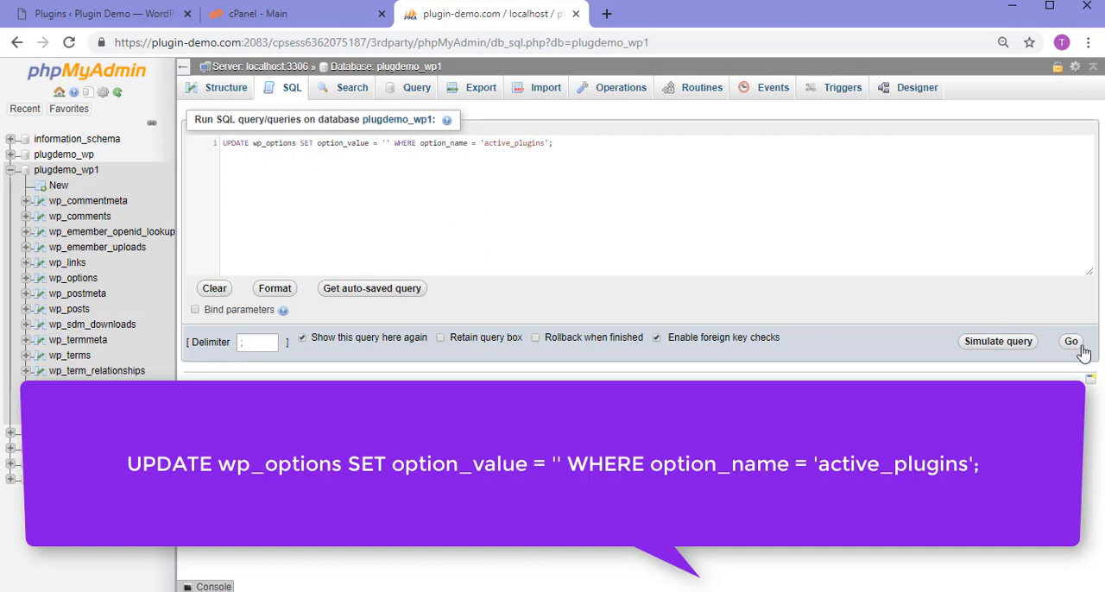
click(1070, 341)
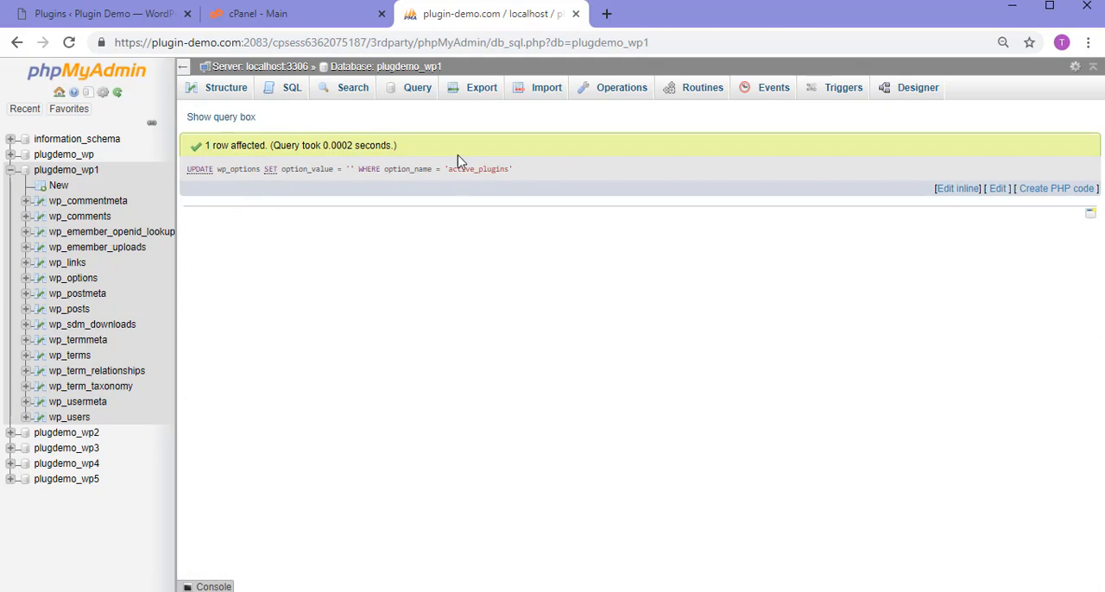
mouse_move(121, 74)
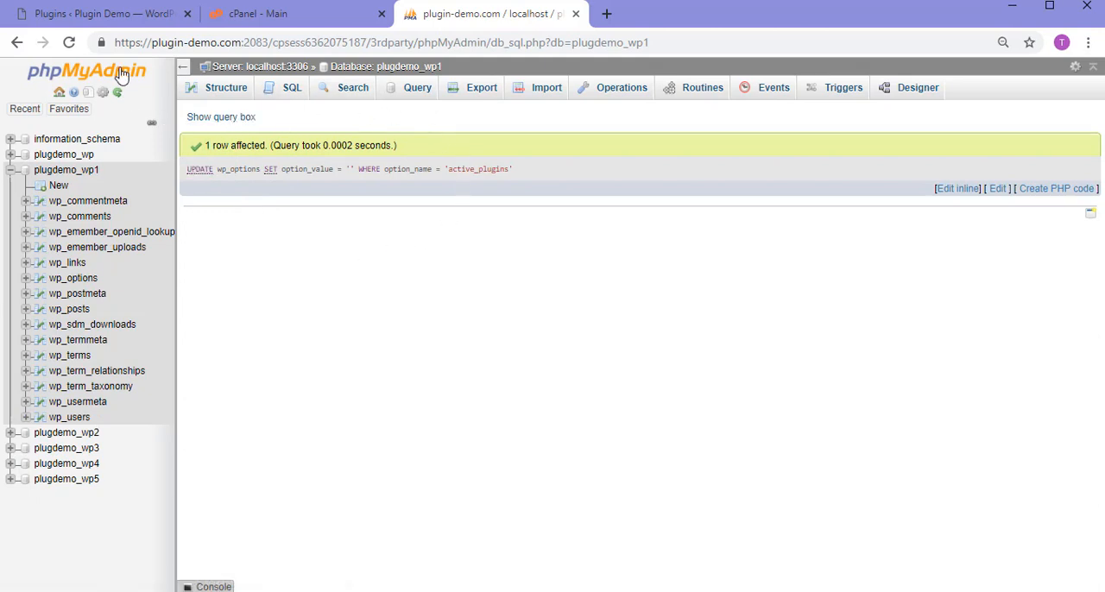
- Switch to the WordPress Installed Plugins tab to confirm all six plugins are inactive
click(103, 13)
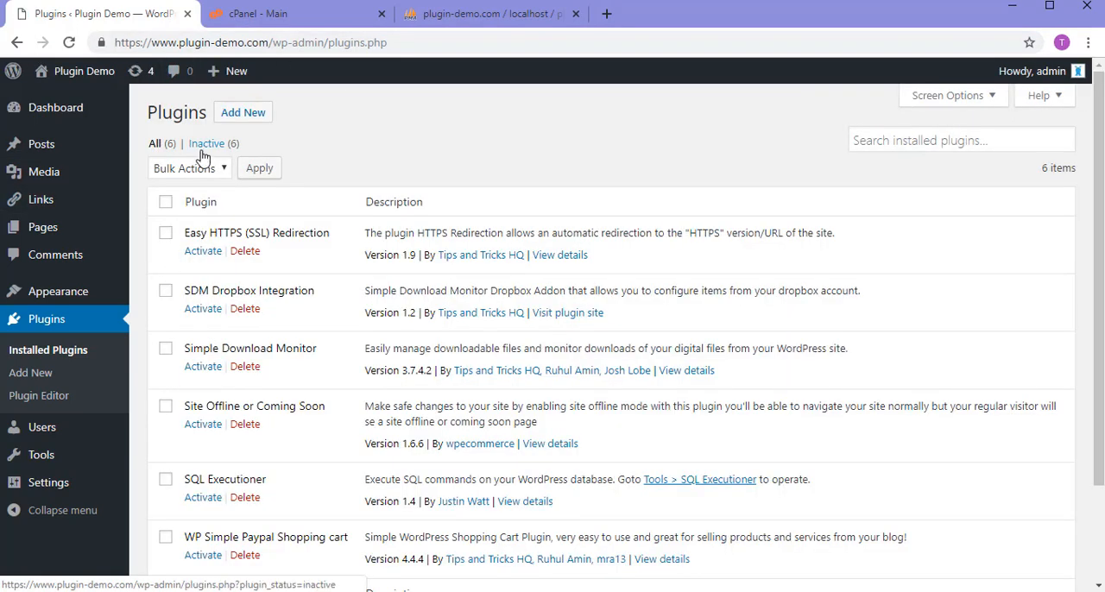
mouse_move(217, 143)
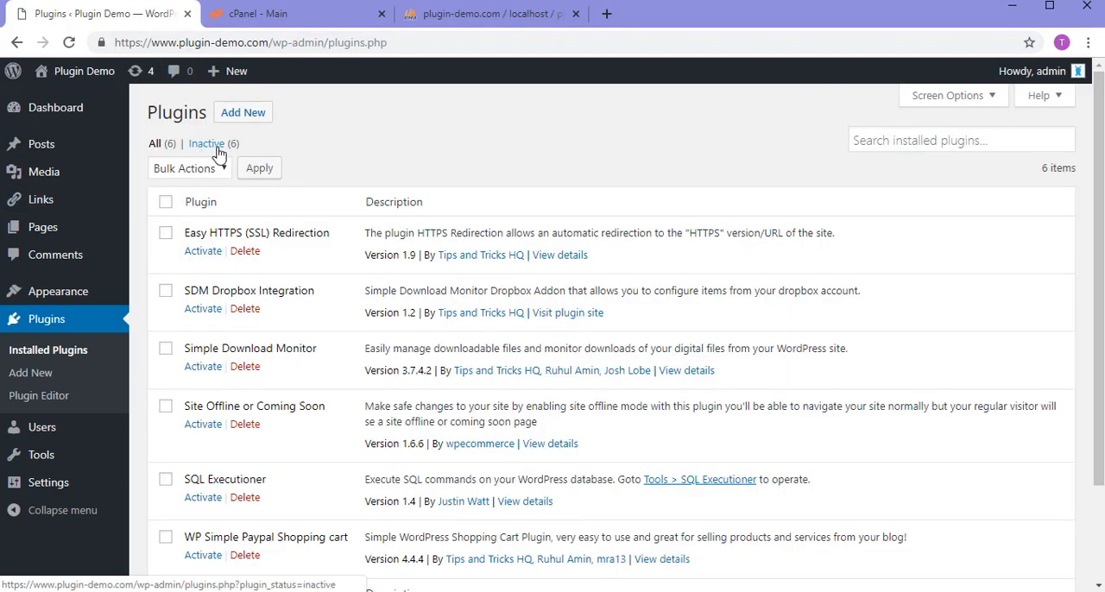
mouse_move(376, 182)
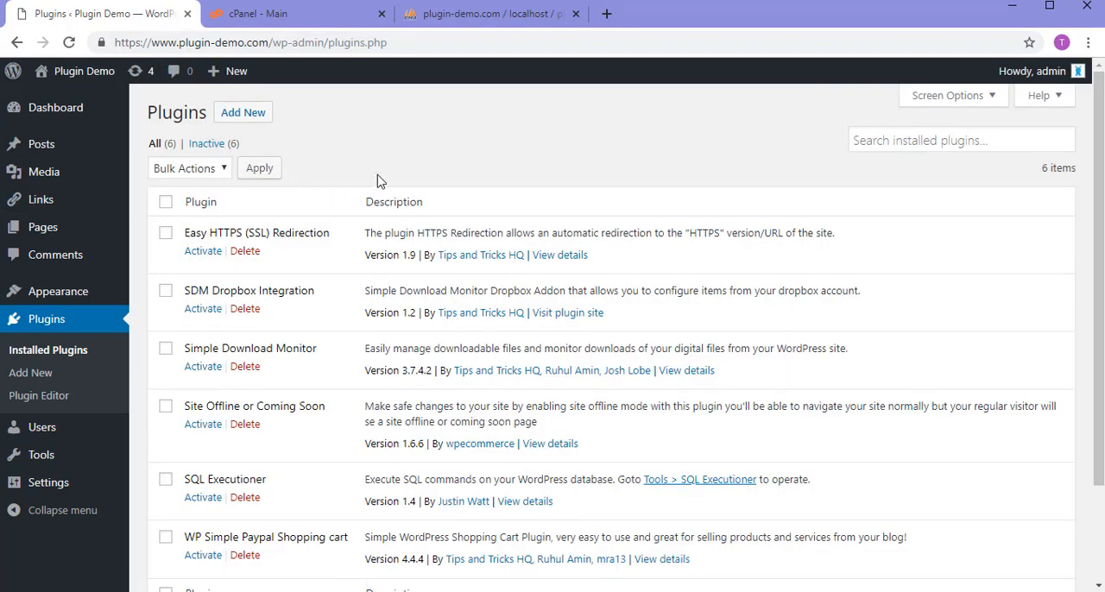